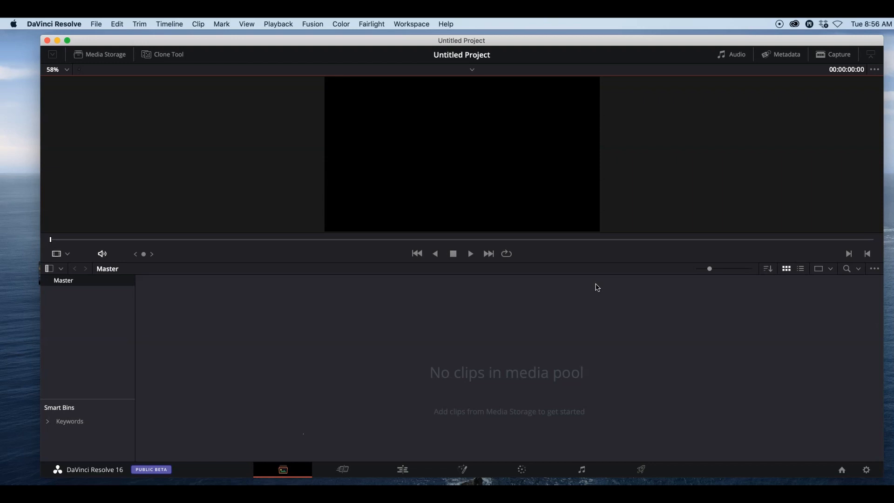
mouse_move(280, 225)
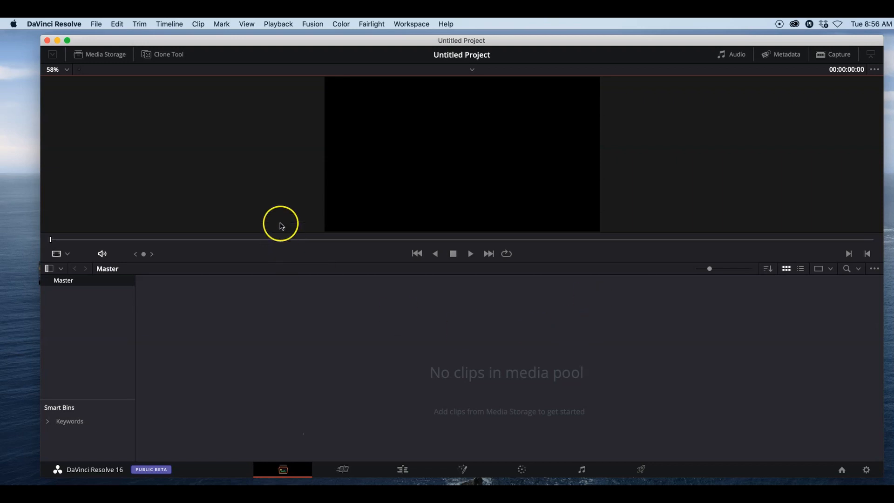
mouse_move(279, 224)
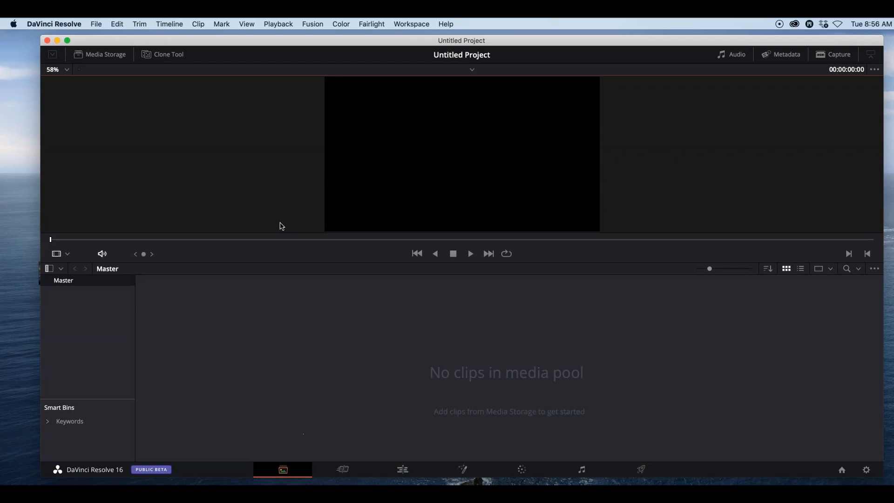
mouse_move(294, 260)
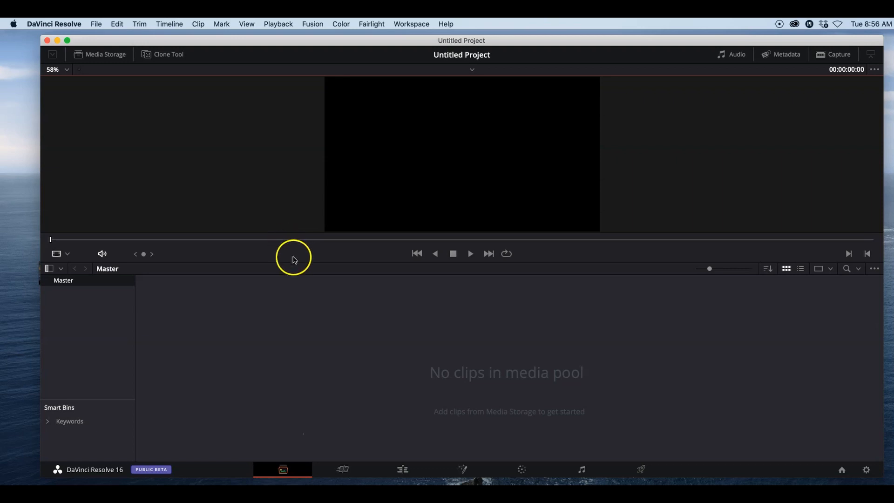
mouse_move(48, 34)
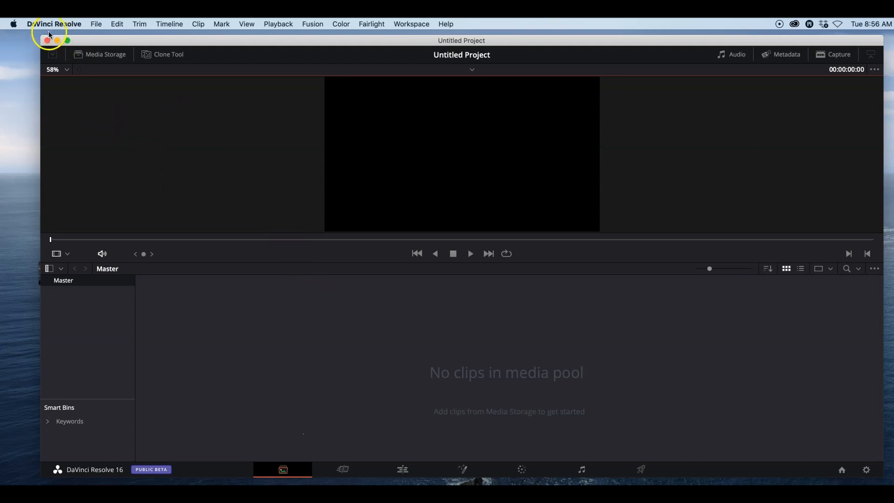
Step: Show the Memory and GPU page of the System preferences
click(54, 23)
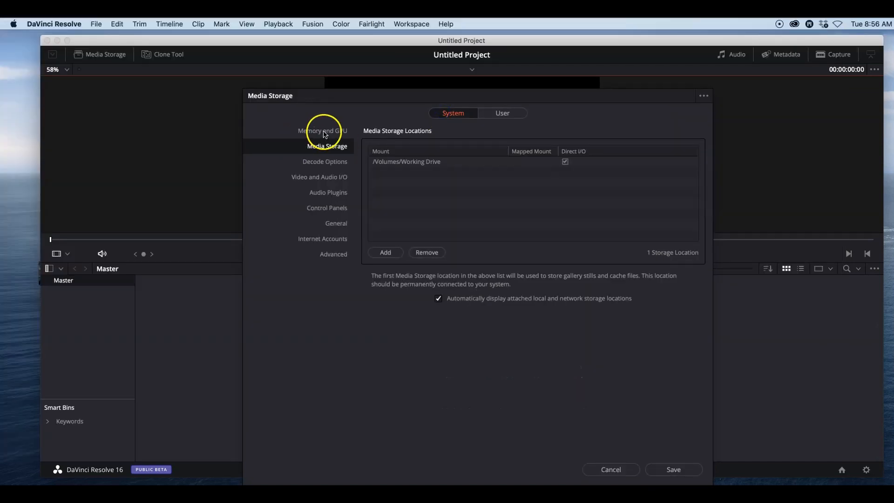
click(322, 130)
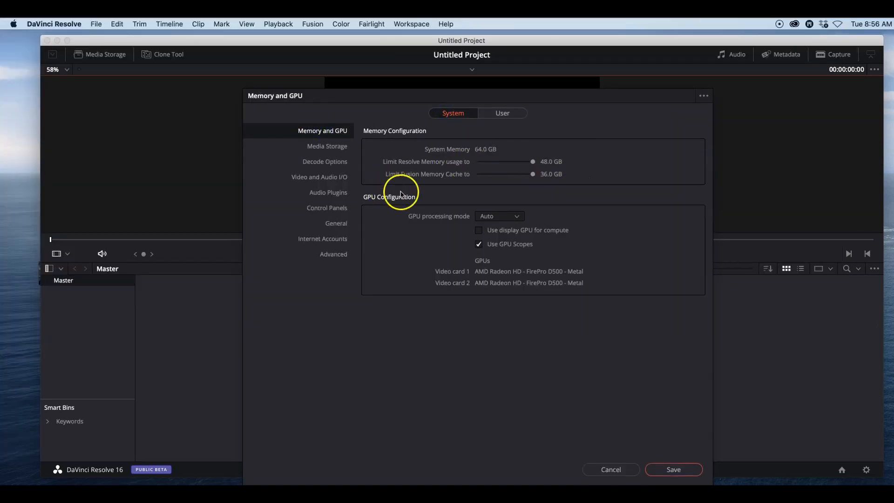
mouse_move(319, 137)
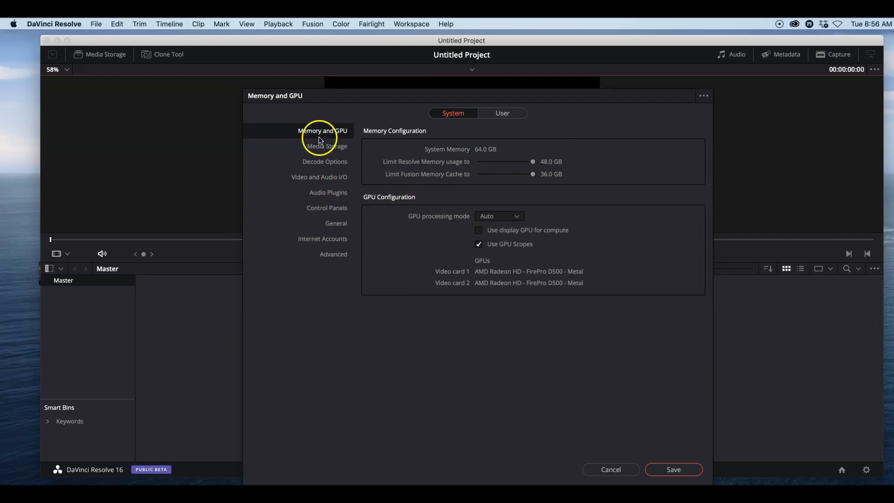
mouse_move(322, 176)
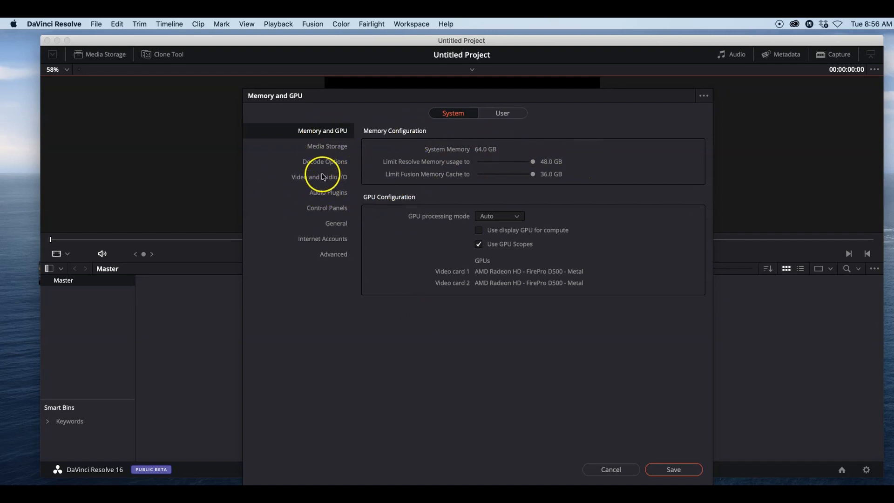
mouse_move(327, 148)
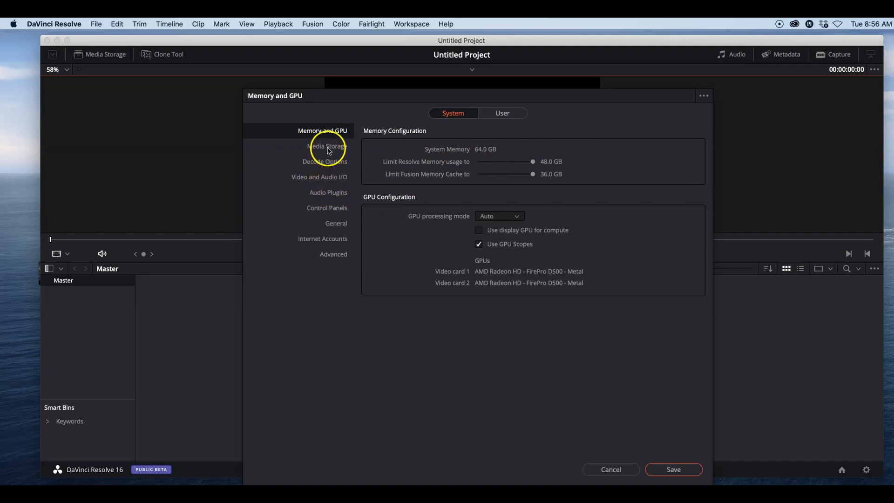
Step: Show the Media Storage Locations list with the single Working Drive volume
click(323, 147)
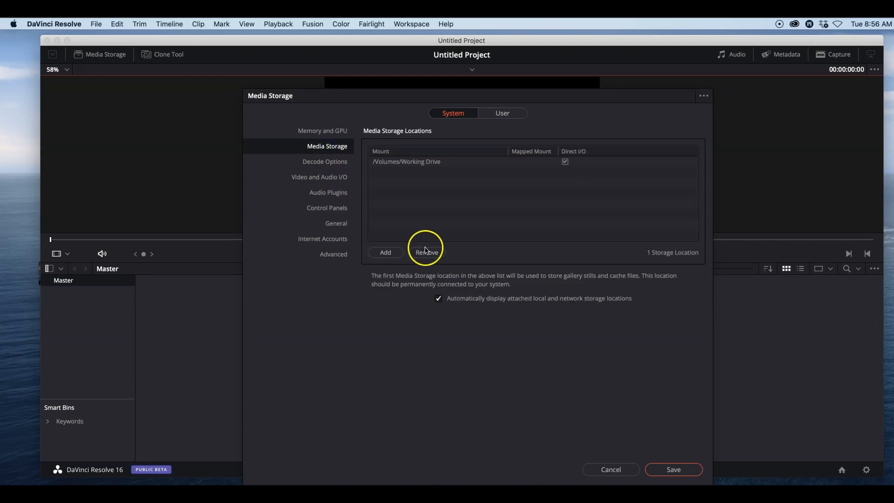
mouse_move(374, 204)
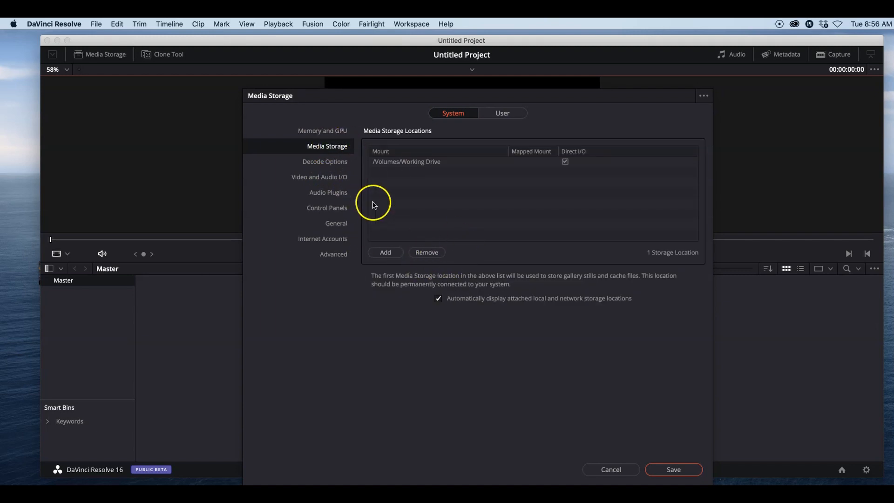
mouse_move(510, 166)
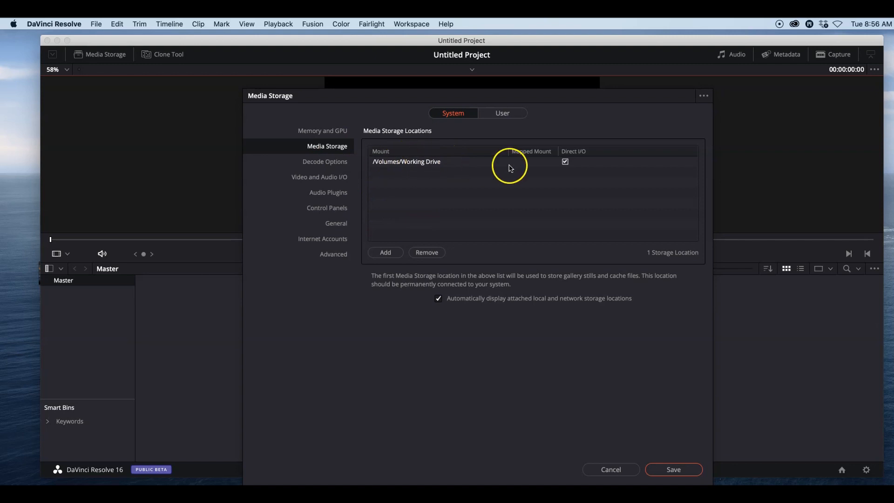
mouse_move(459, 252)
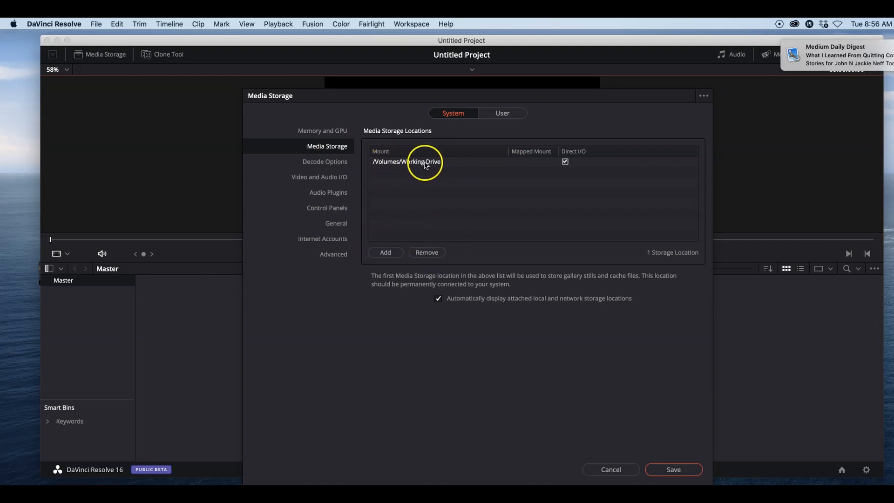
mouse_move(454, 166)
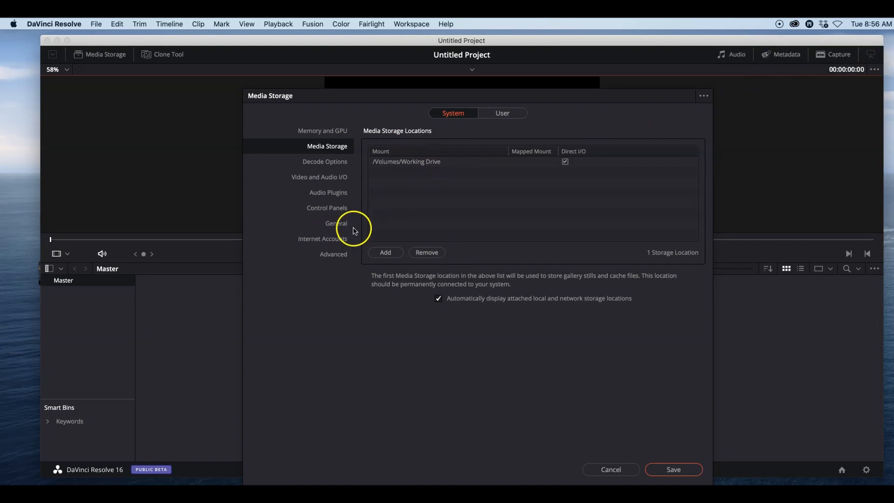
mouse_move(415, 171)
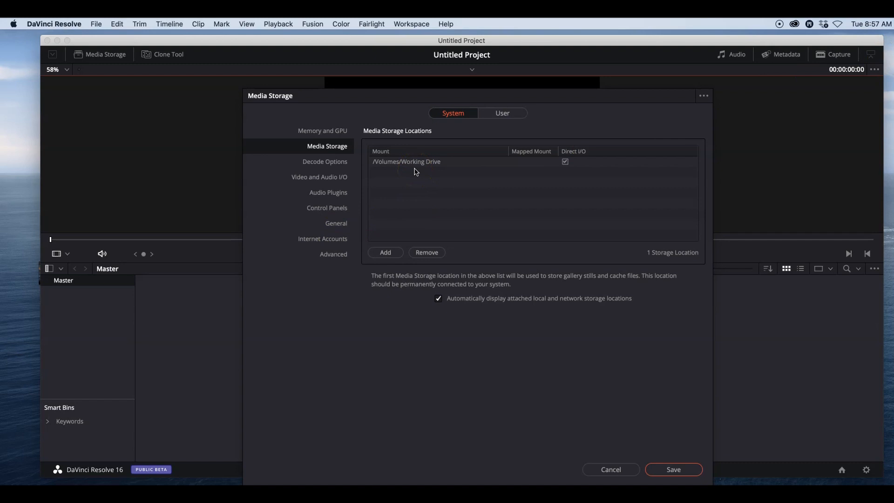
mouse_move(484, 159)
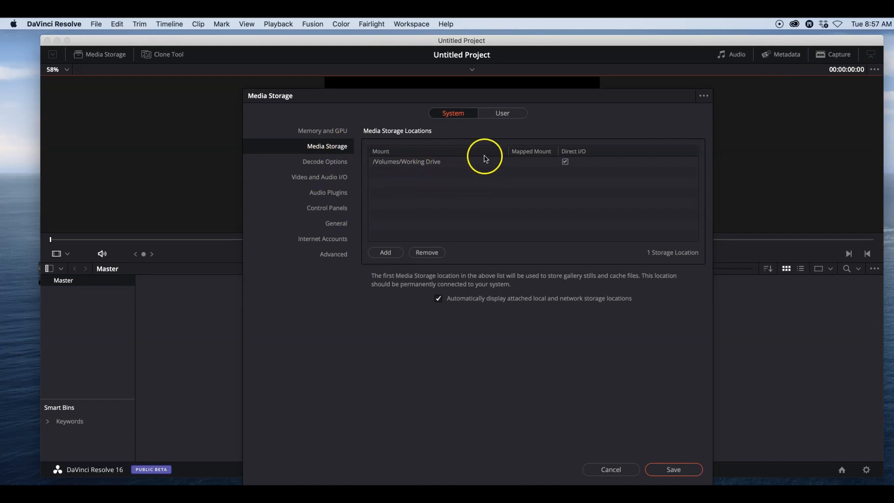
mouse_move(433, 183)
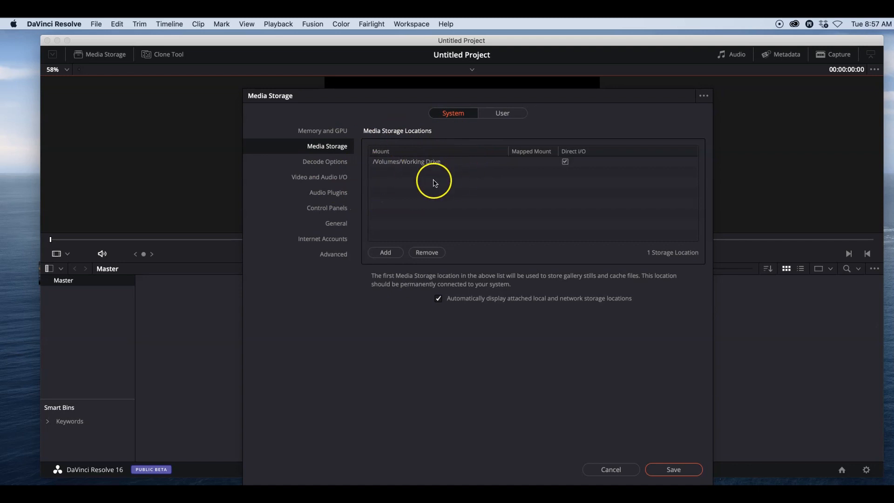
mouse_move(439, 218)
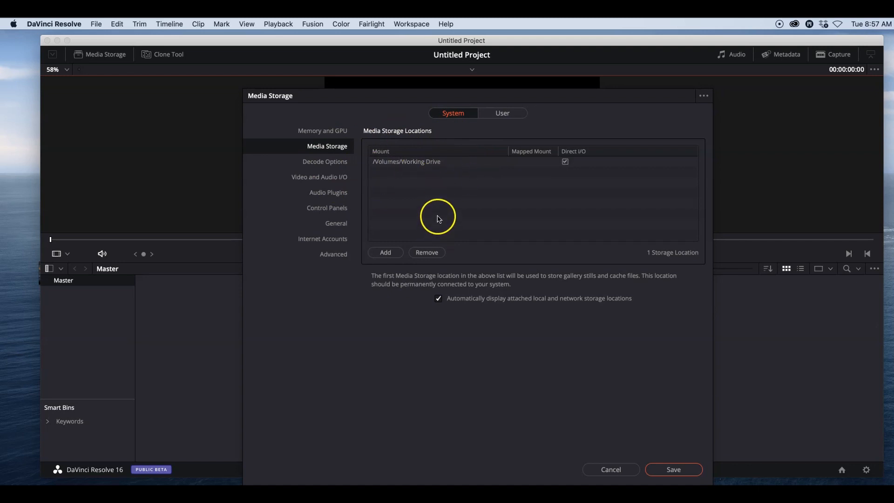
mouse_move(355, 200)
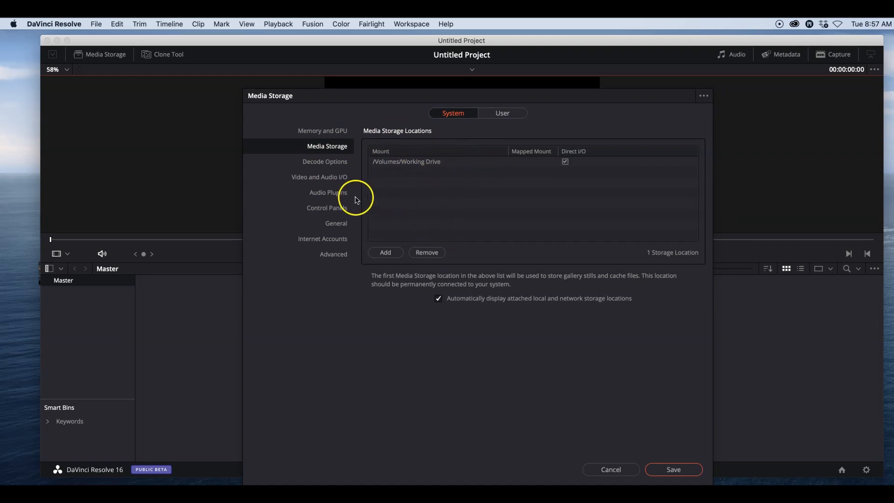
mouse_move(346, 193)
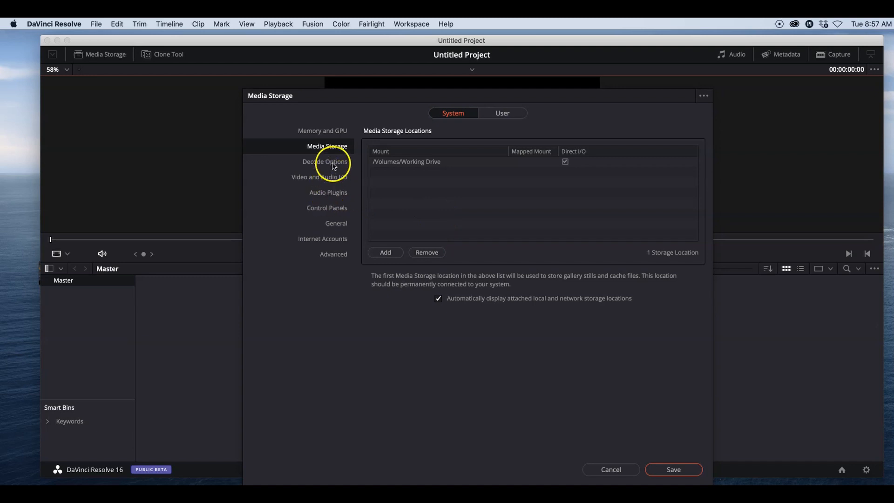
Step: Review the Decode Options, Audio Plugins, Control Panels, General and Internet Accounts pages, ending on Media Storage
click(324, 161)
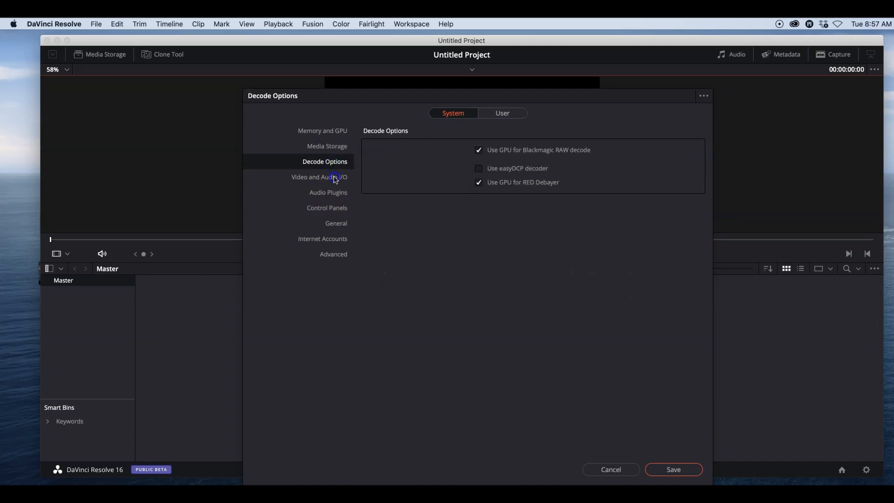
click(327, 192)
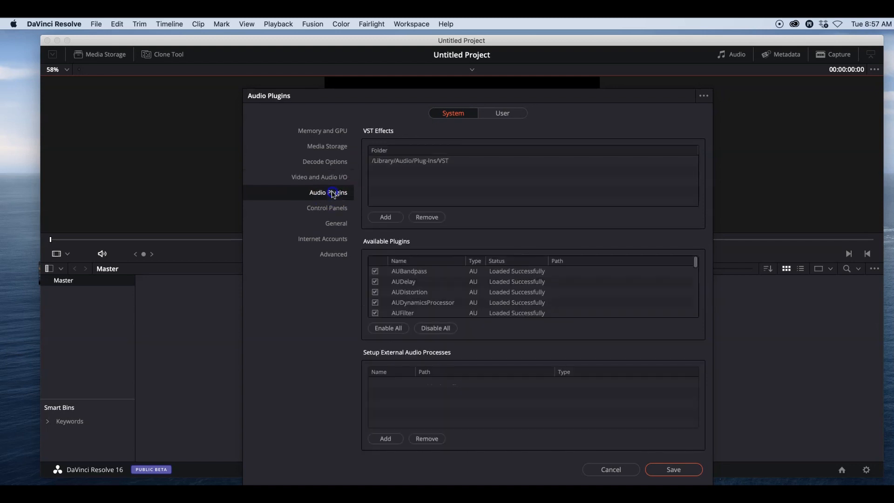
click(327, 208)
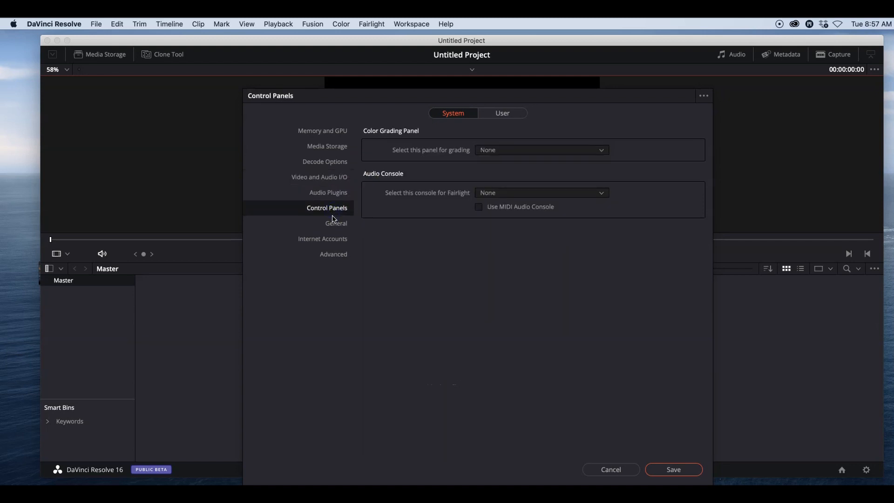
click(336, 223)
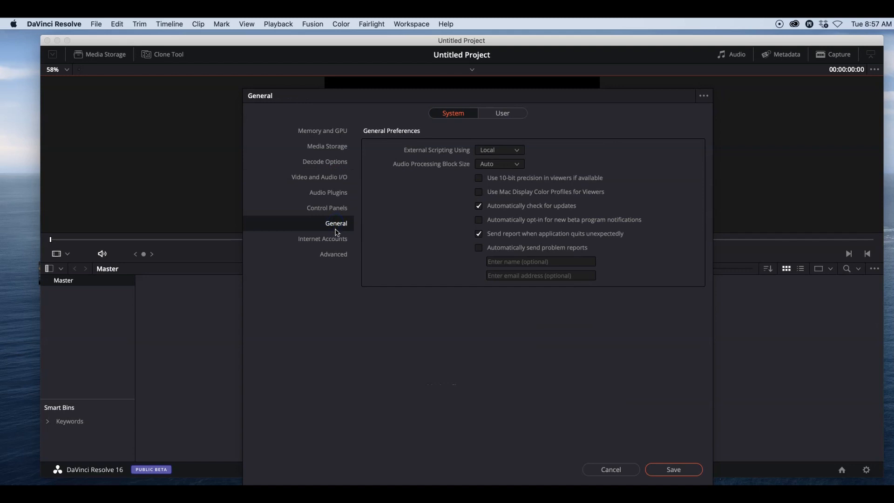
click(322, 238)
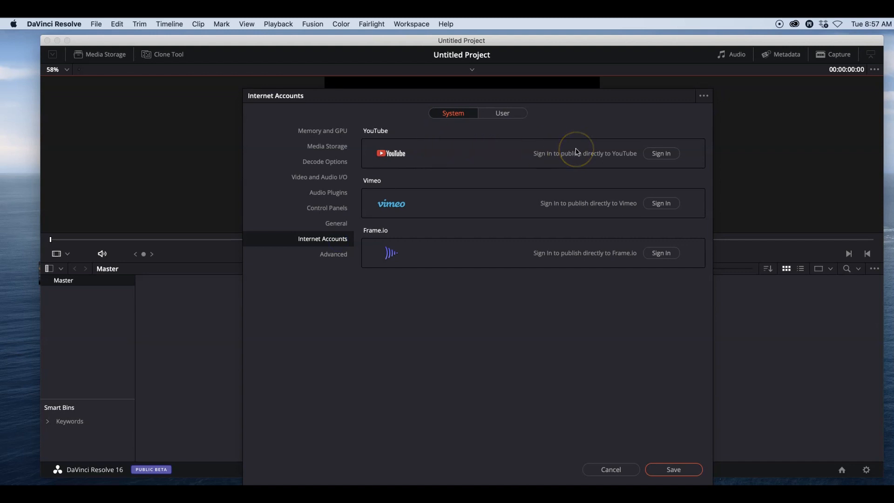
mouse_move(323, 151)
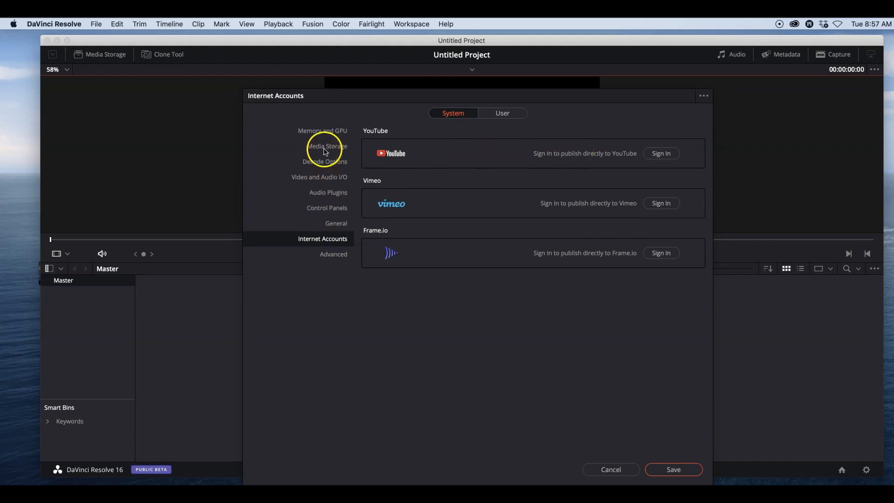
click(327, 147)
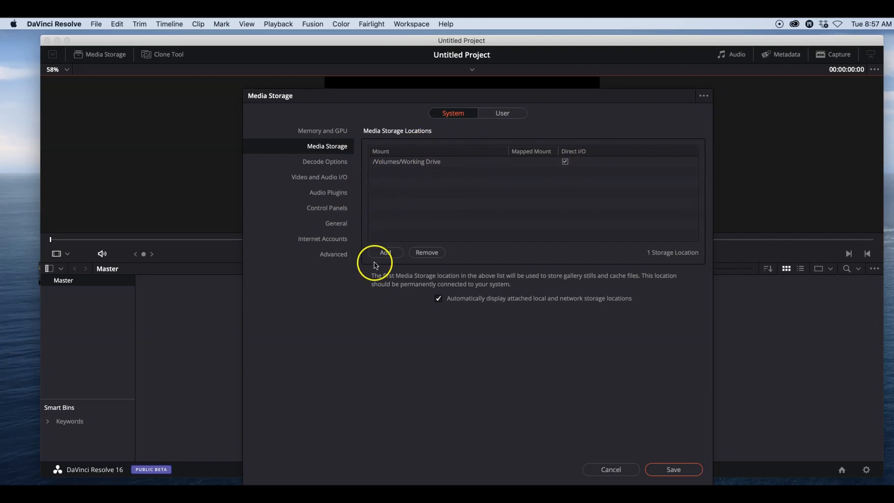
mouse_move(347, 120)
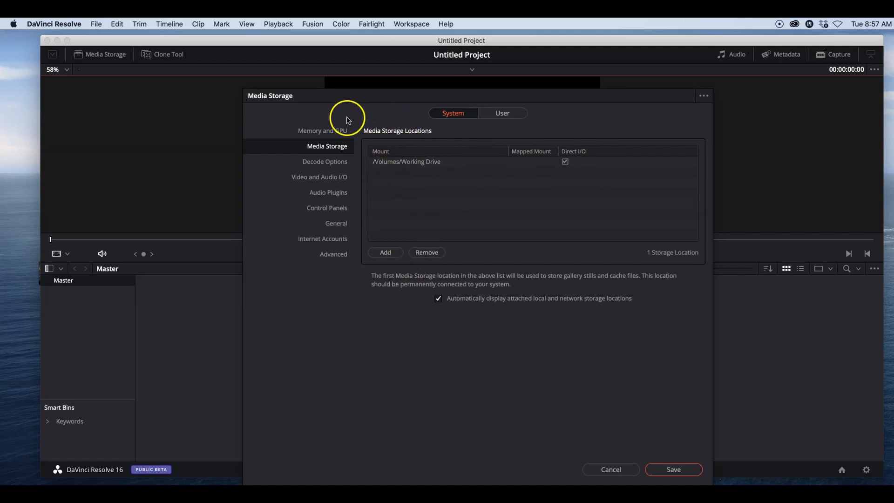
mouse_move(359, 168)
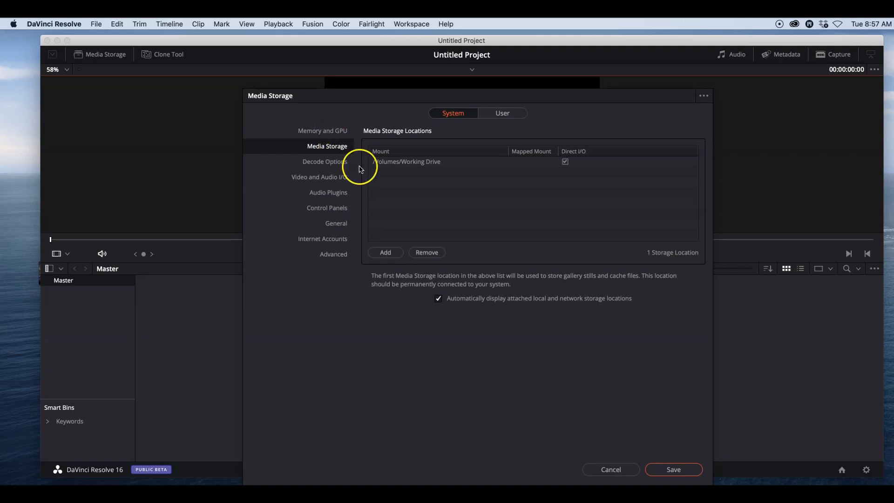
Step: Show the User UI Settings page with workspace options and English language
click(501, 113)
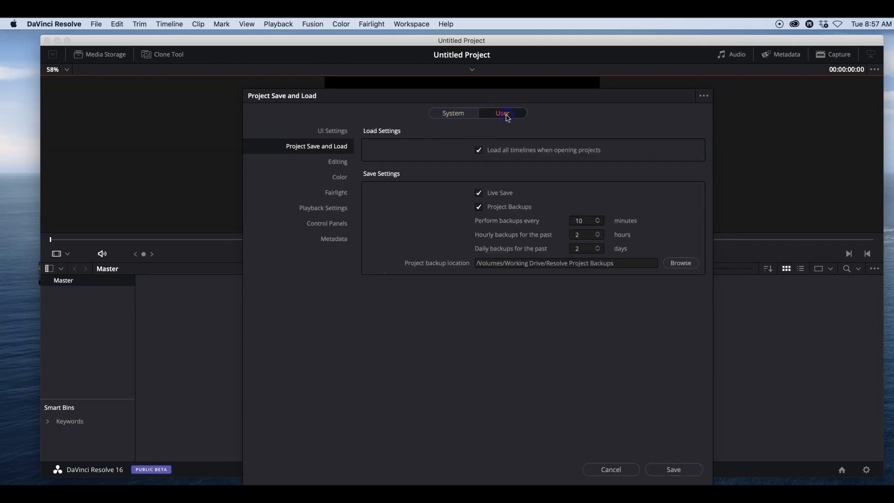
click(332, 130)
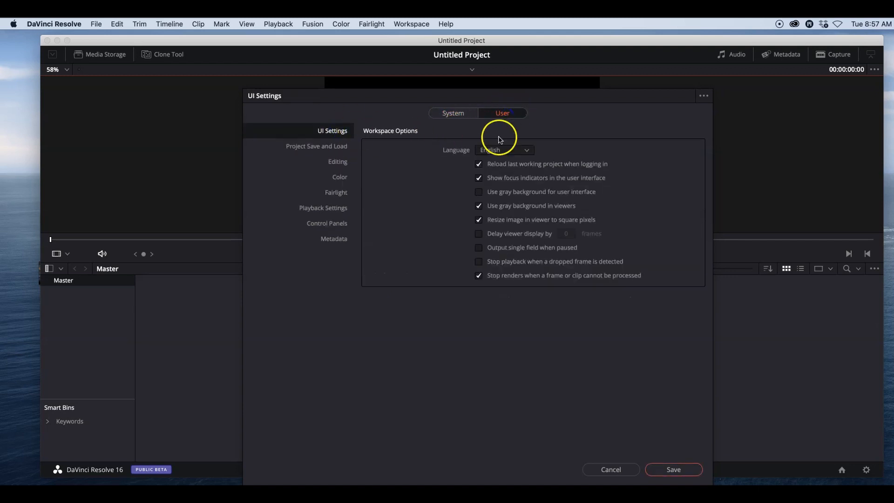
mouse_move(491, 171)
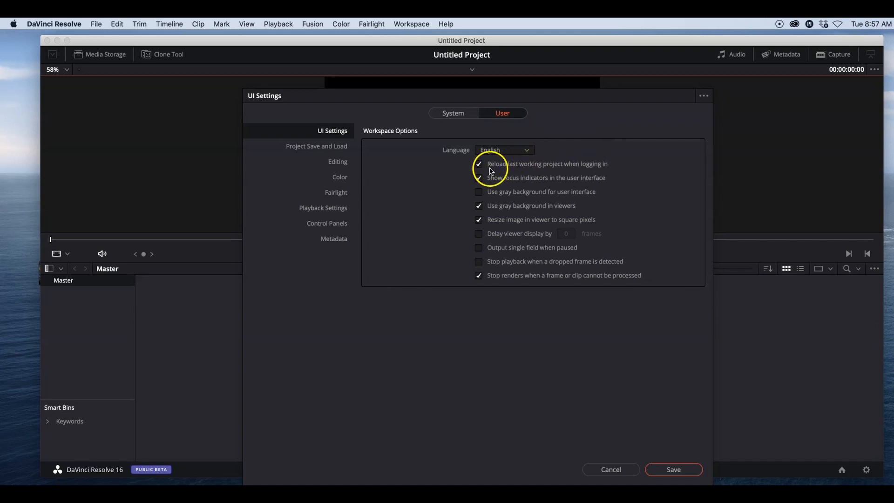
click(478, 176)
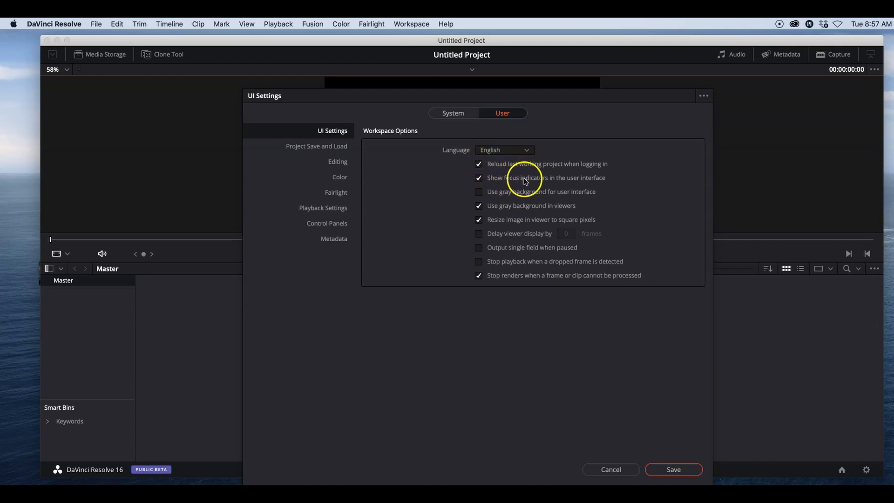
mouse_move(552, 186)
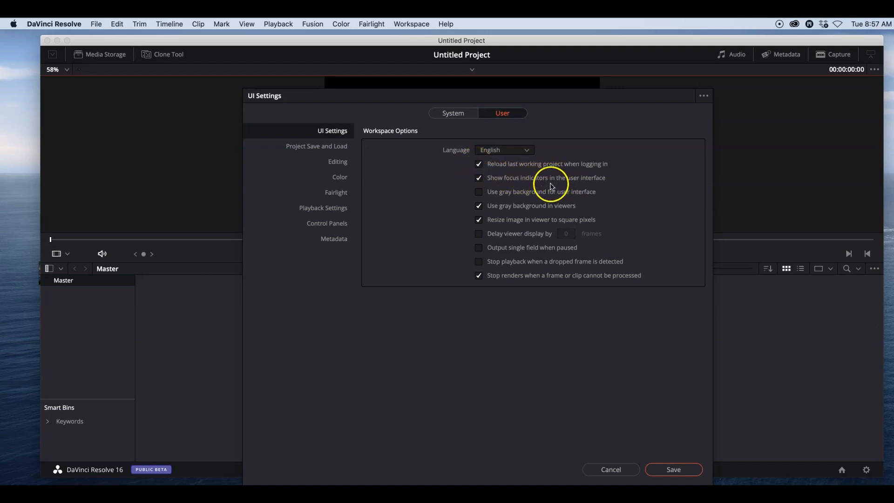
mouse_move(189, 80)
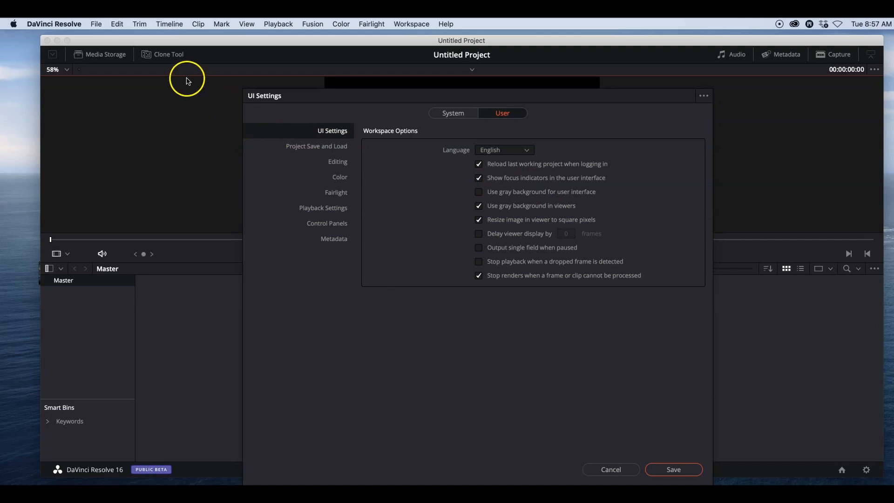
mouse_move(509, 80)
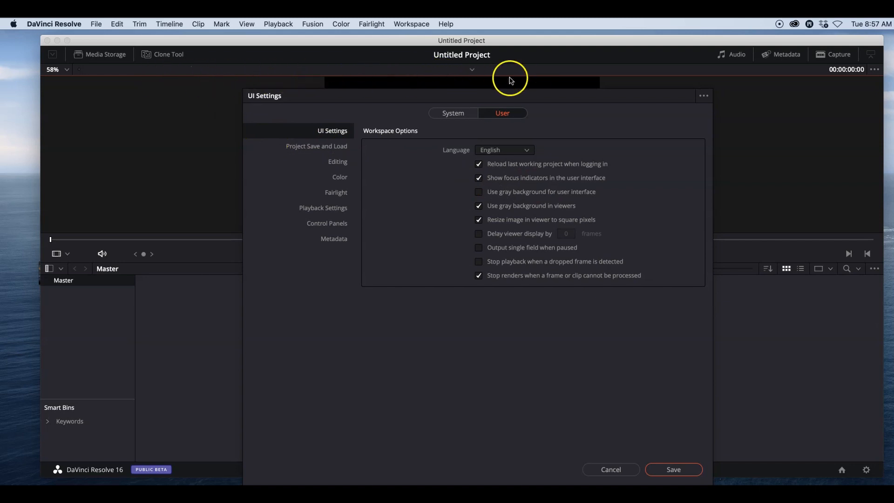
mouse_move(148, 65)
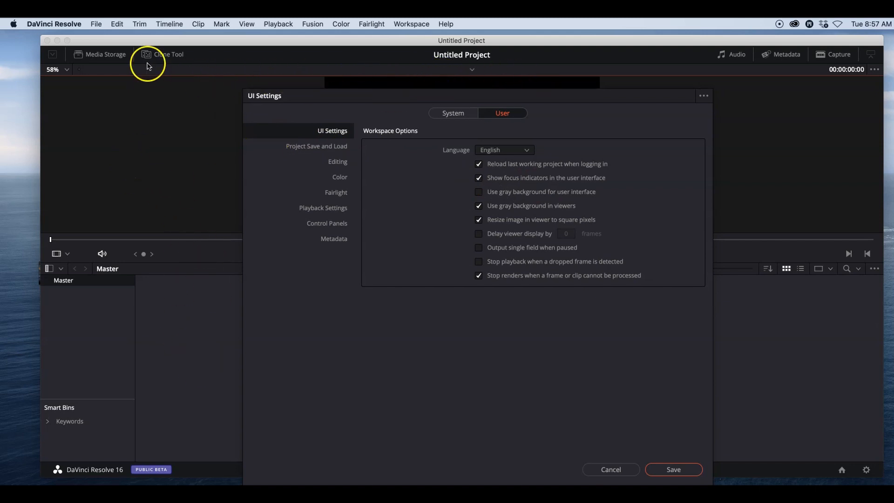
mouse_move(417, 103)
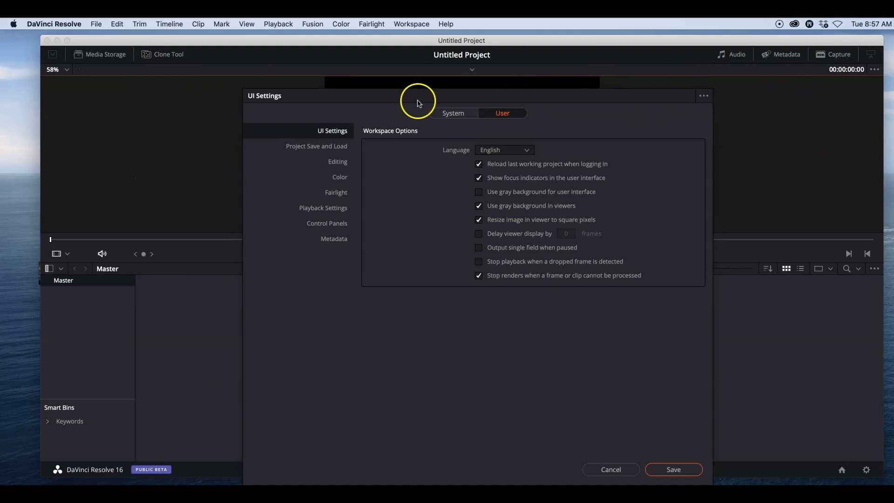
mouse_move(183, 255)
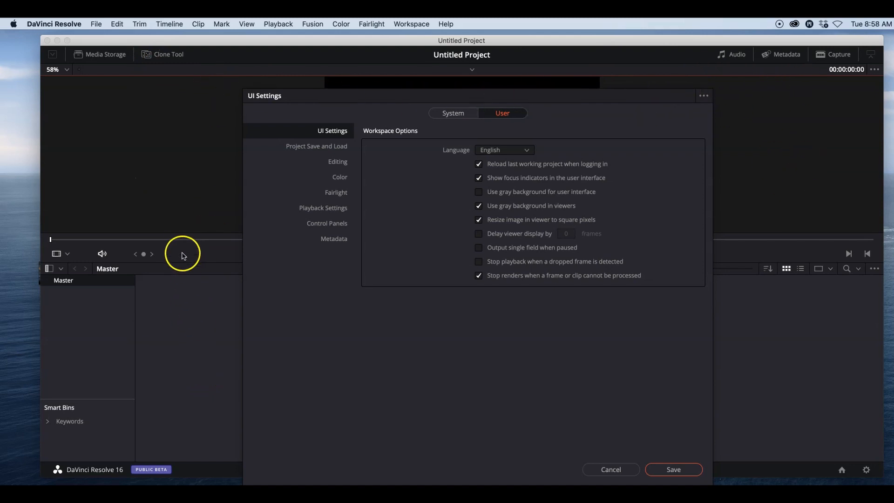
mouse_move(425, 85)
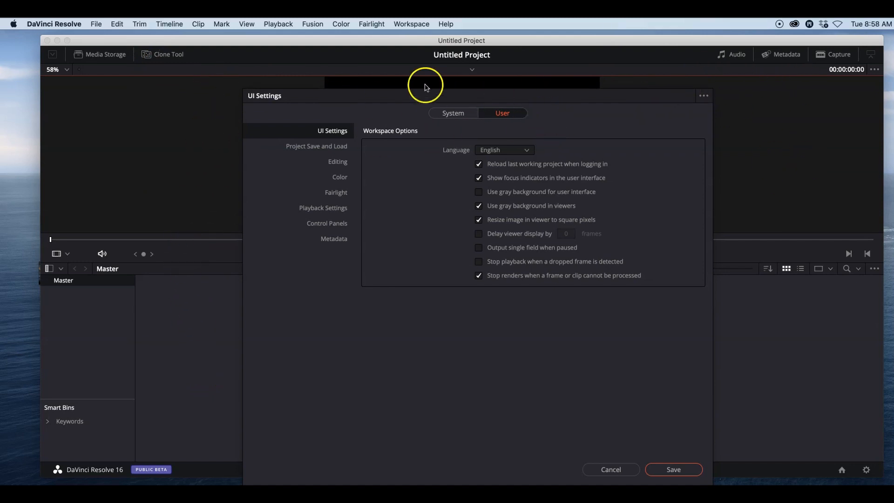
mouse_move(402, 90)
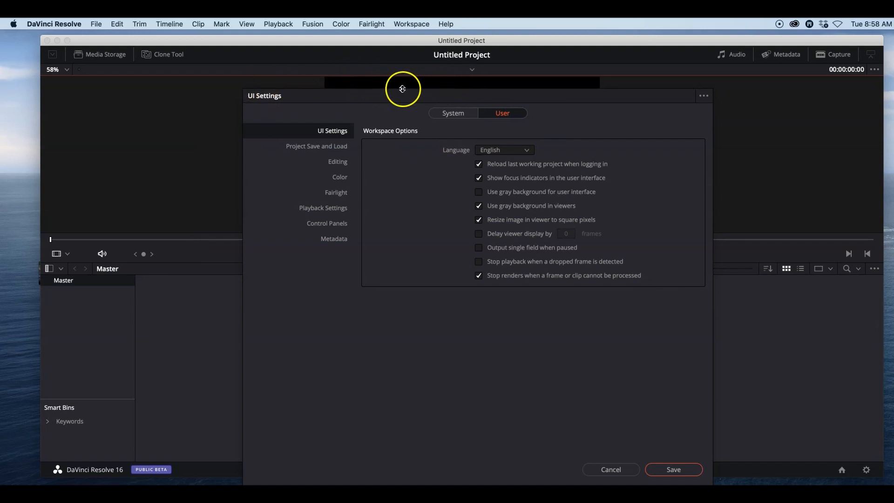
mouse_move(171, 124)
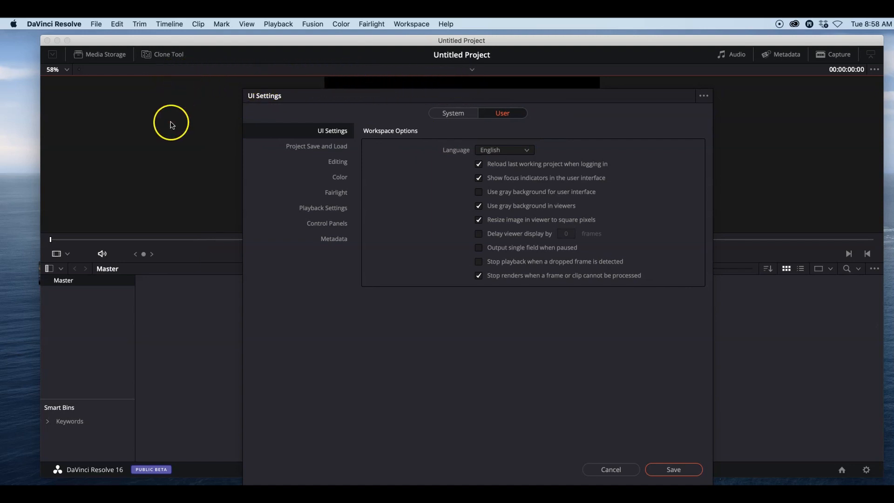
mouse_move(173, 167)
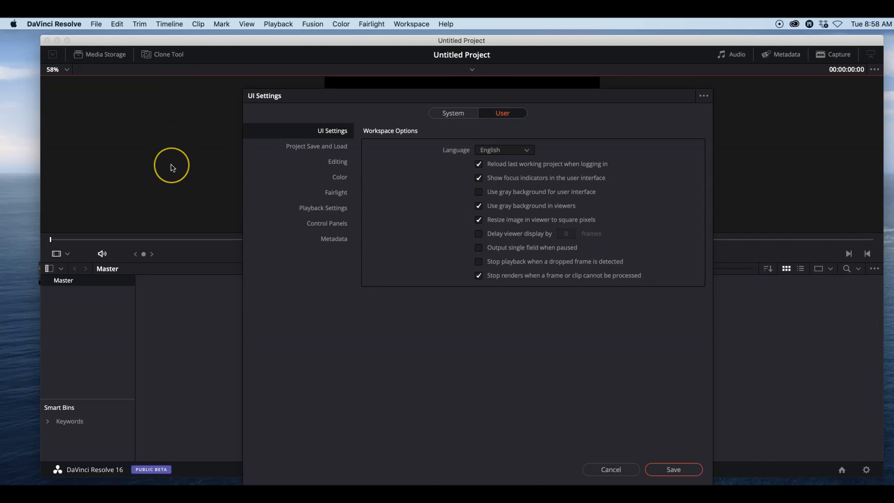
mouse_move(502, 176)
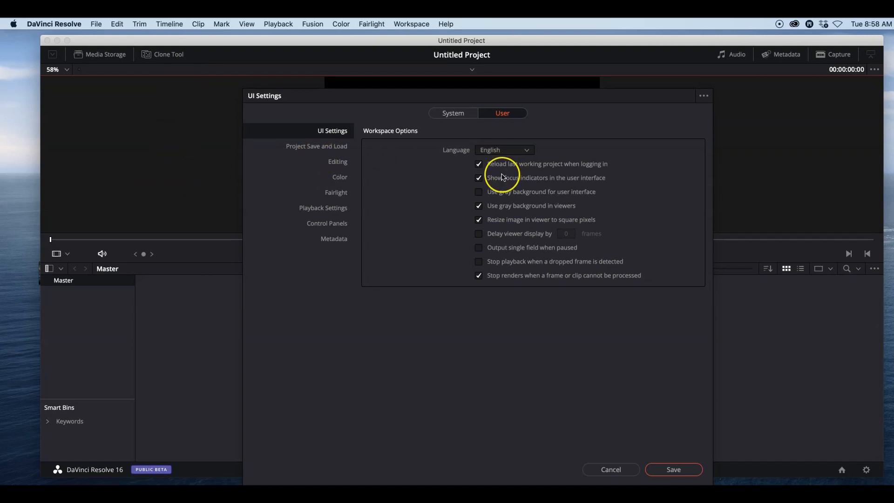
mouse_move(489, 221)
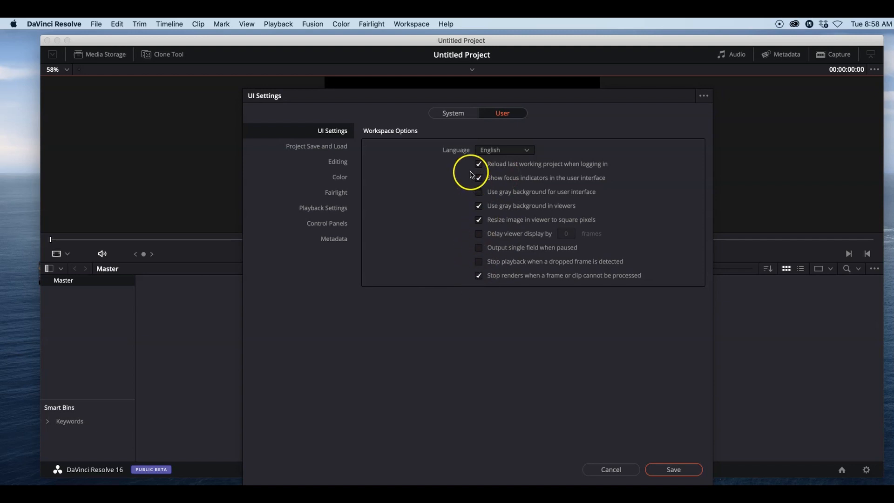
mouse_move(383, 158)
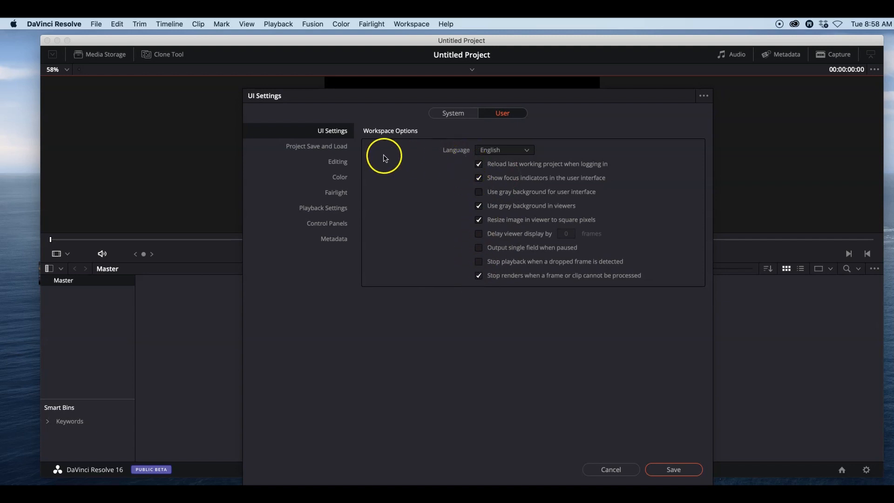
mouse_move(324, 153)
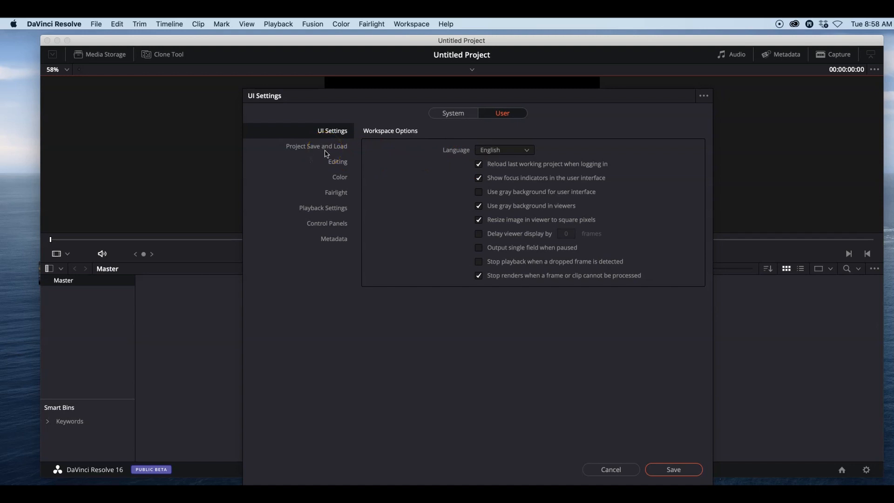
Step: Show the Project Save and Load page with Live Save, project backups and backup location
click(317, 146)
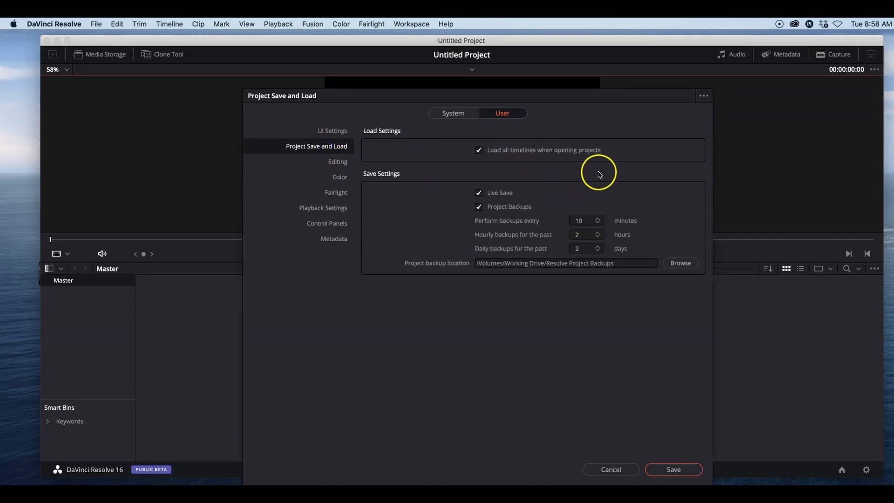
mouse_move(607, 157)
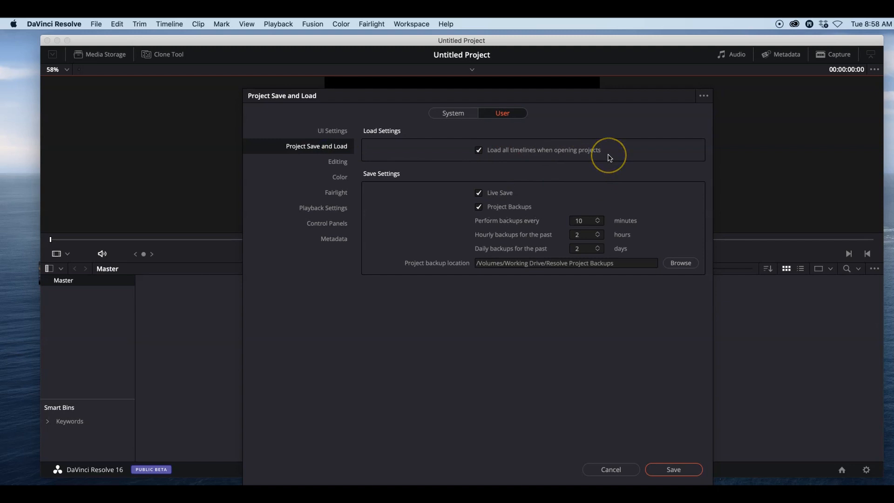
mouse_move(608, 156)
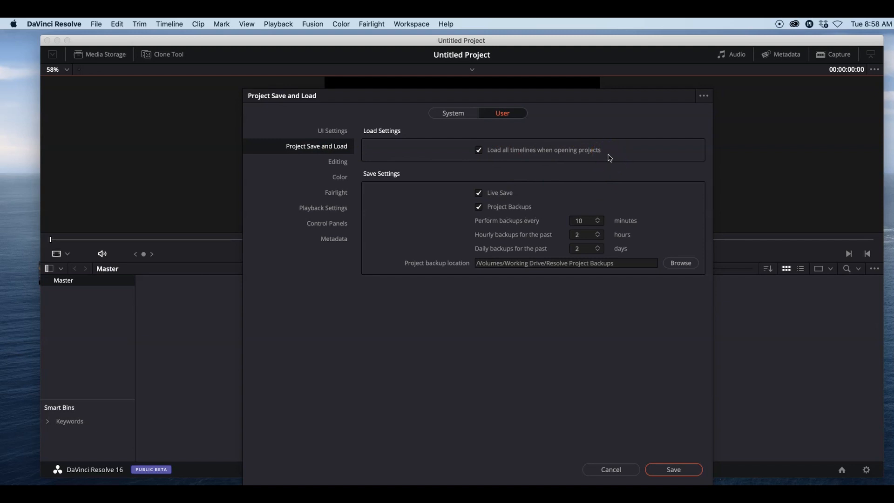
mouse_move(493, 182)
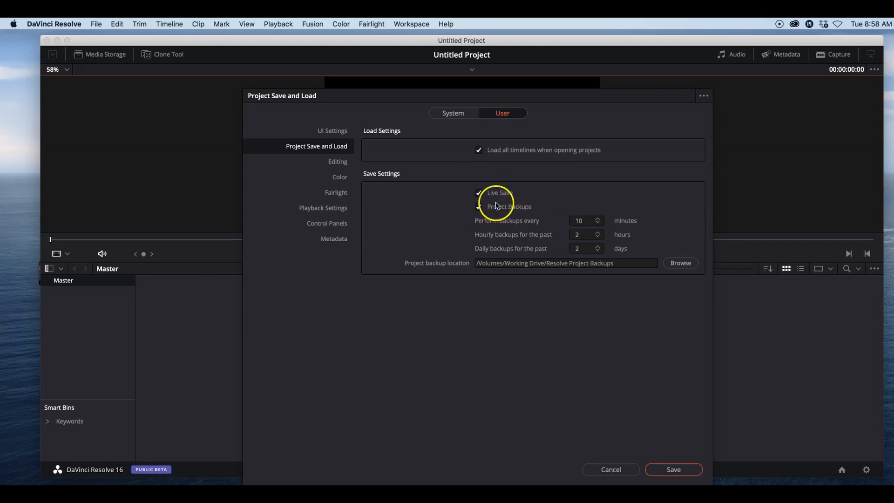
mouse_move(509, 197)
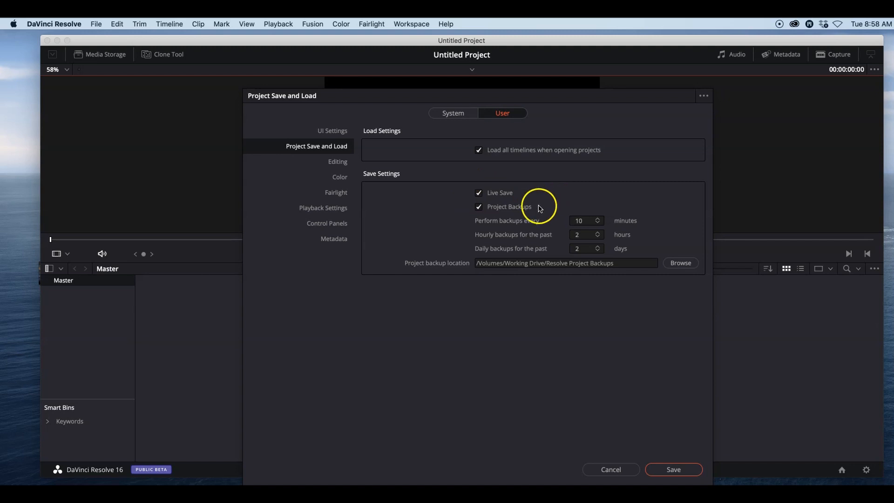
mouse_move(484, 207)
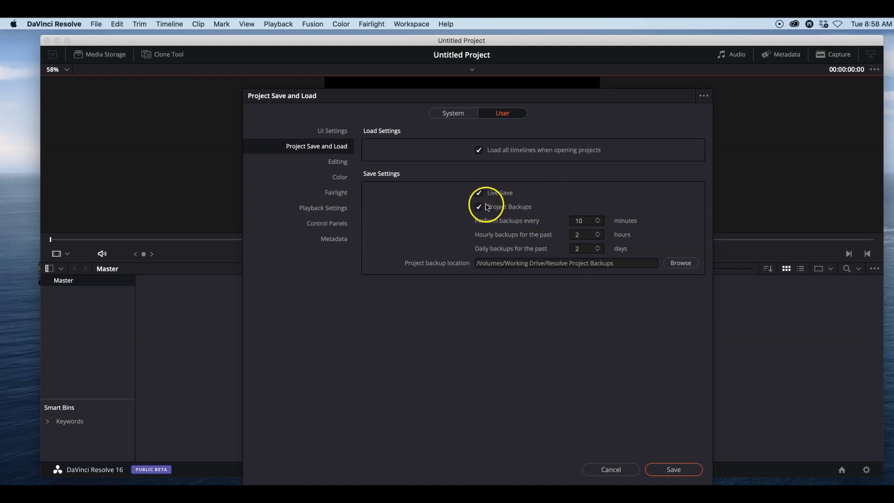
mouse_move(529, 222)
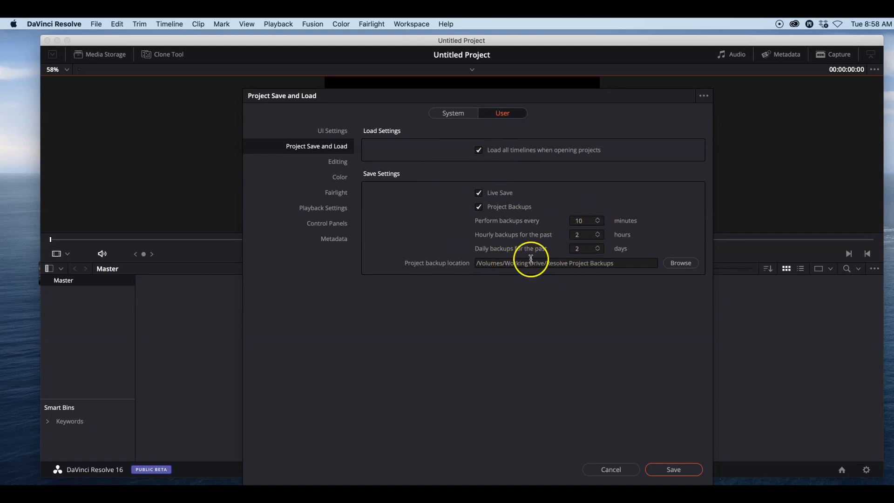
mouse_move(543, 283)
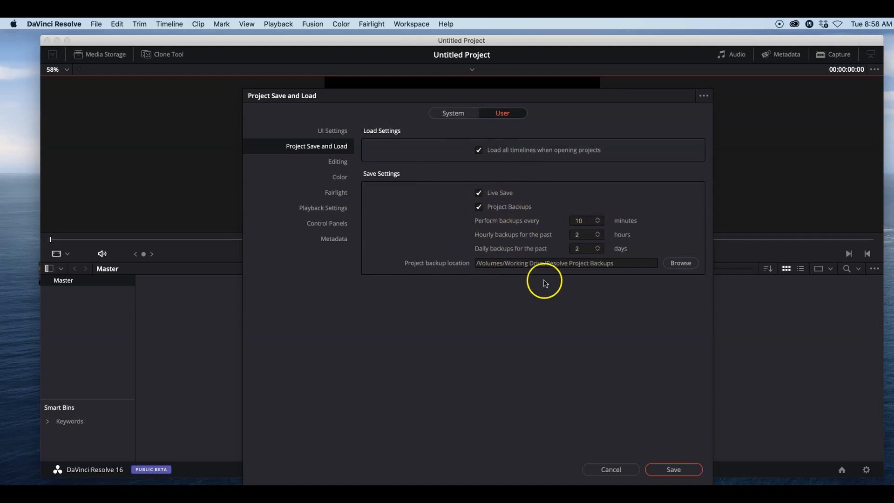
mouse_move(568, 260)
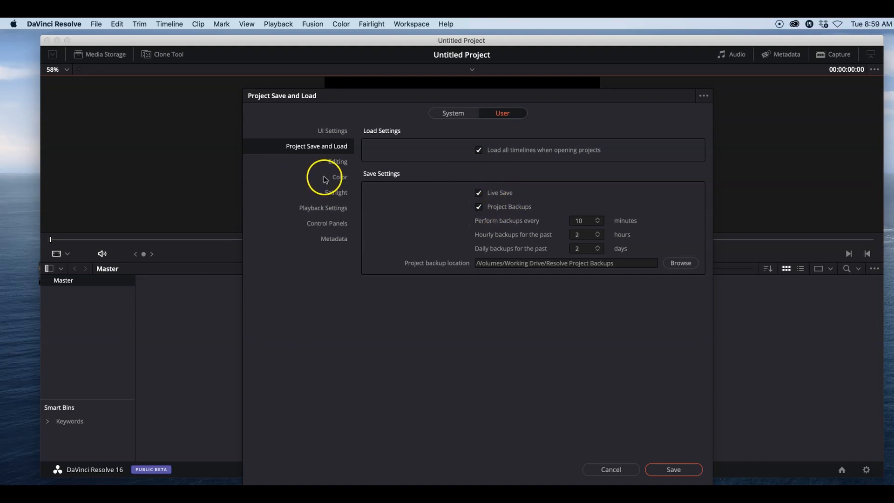
Step: Review the Editing, Color, Fairlight and Playback Settings pages, ending on Control Panels
click(337, 161)
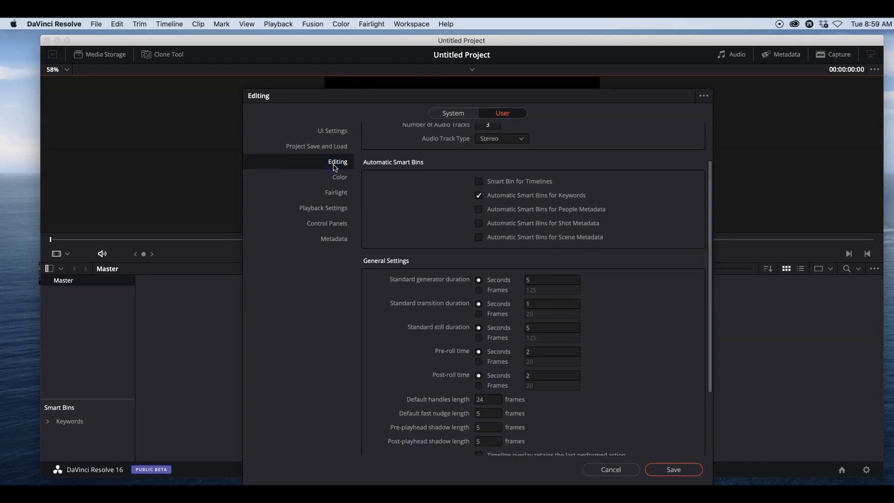
scroll(down, 3)
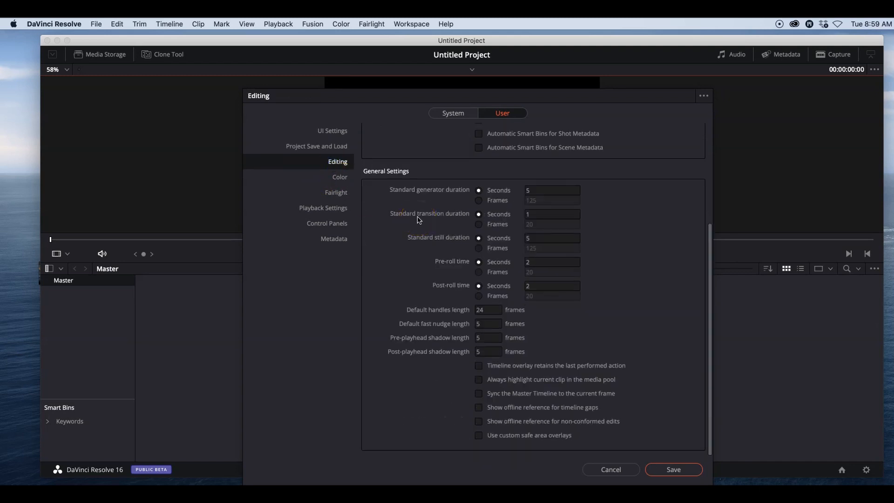
scroll(up, 3)
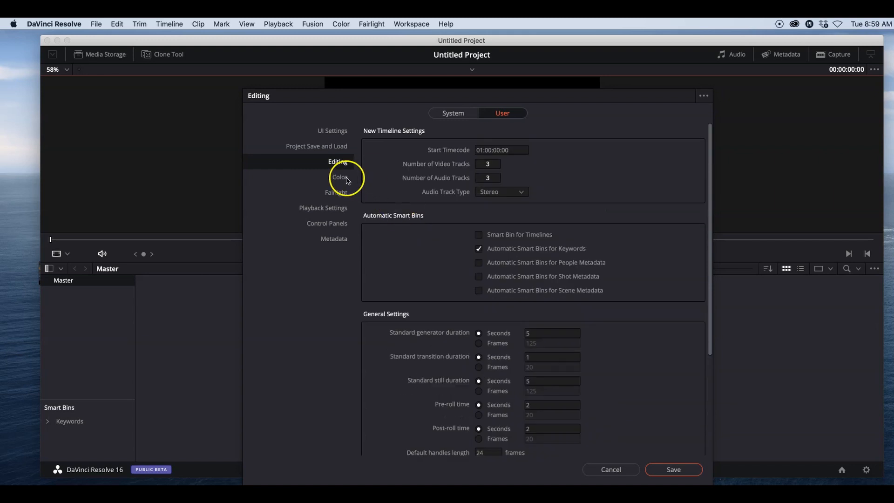
click(340, 177)
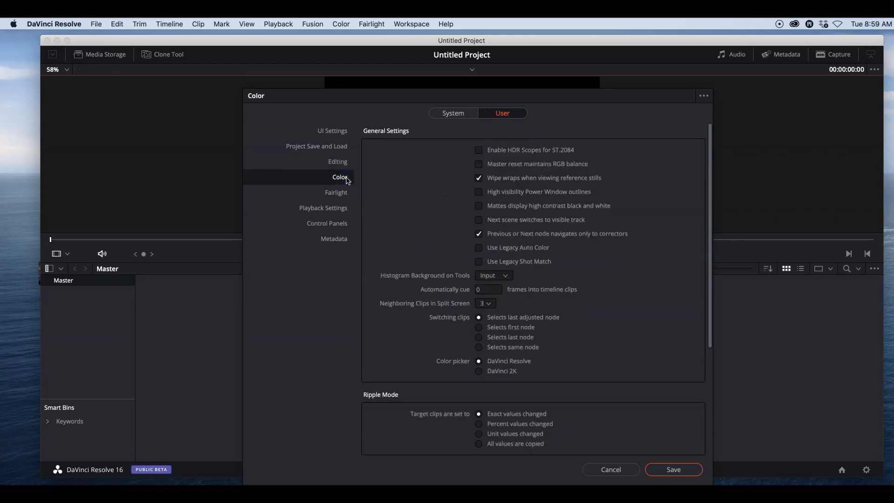
click(335, 192)
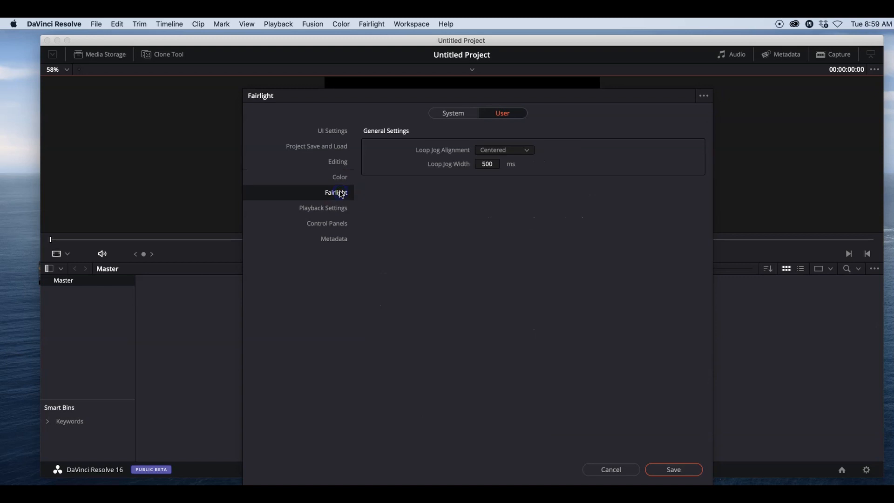
click(323, 208)
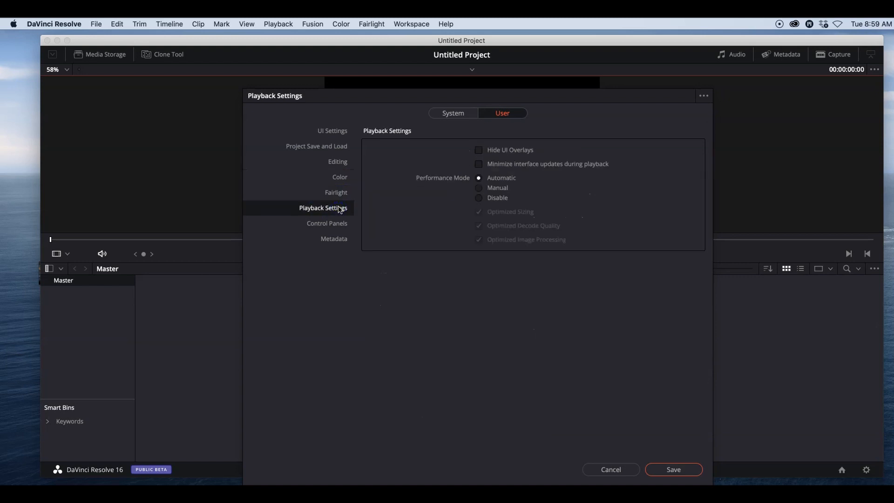
mouse_move(338, 221)
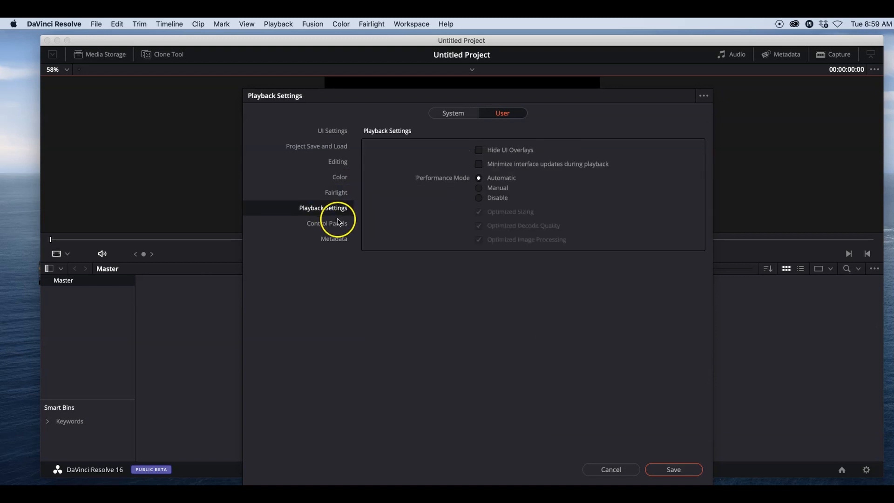
click(327, 223)
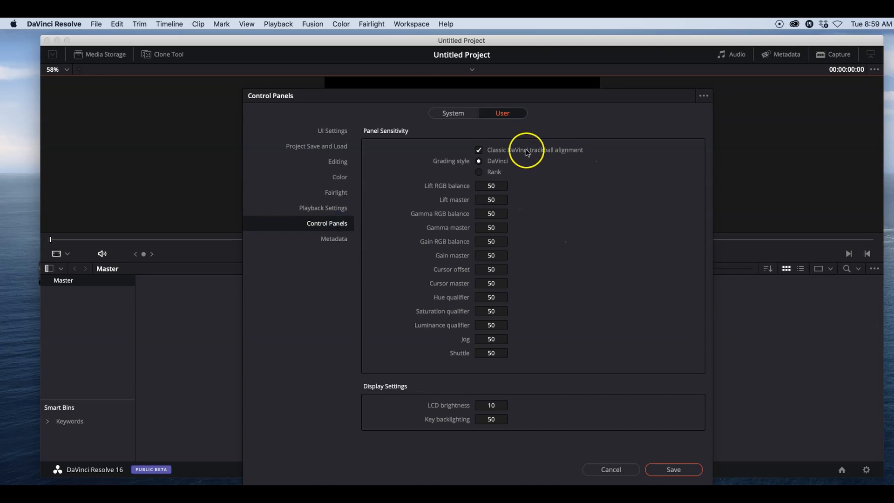
mouse_move(486, 261)
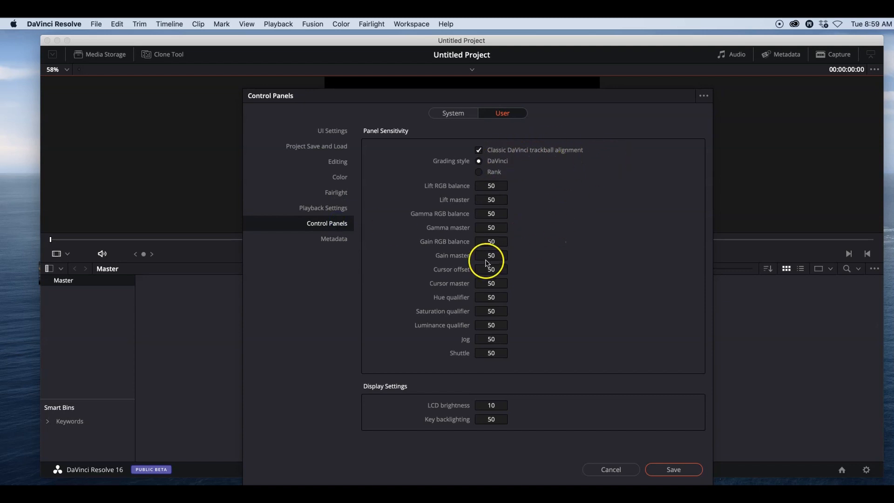
mouse_move(418, 422)
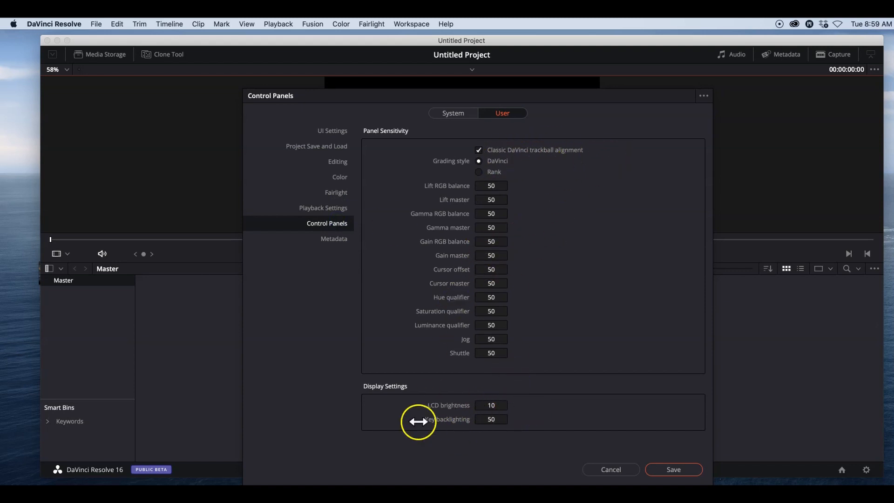
mouse_move(454, 144)
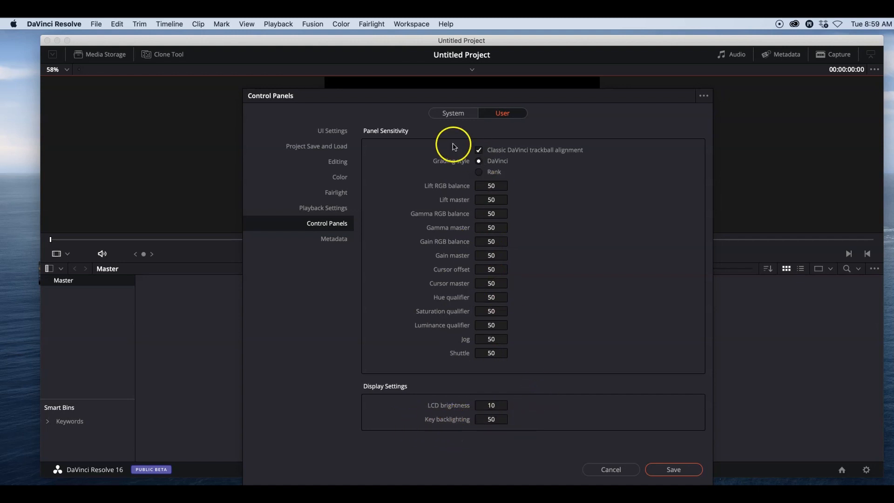
Step: View the Metadata page, then return to System Media Storage listing one location
click(334, 238)
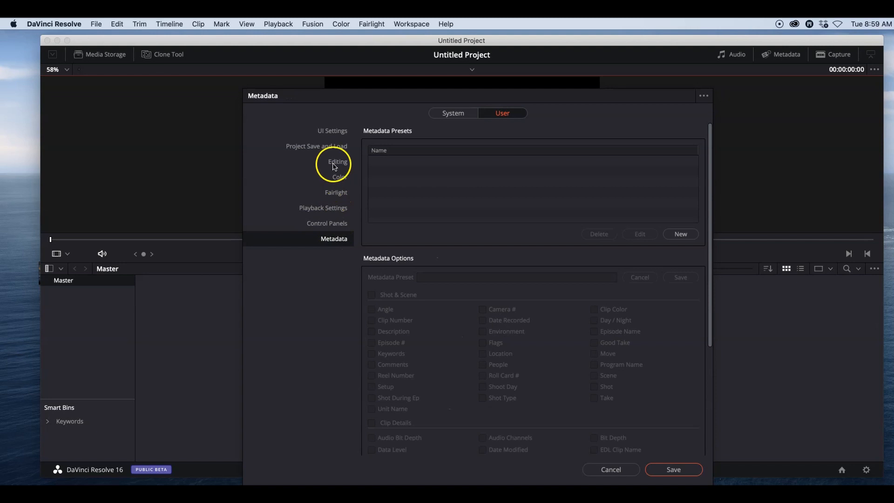
mouse_move(337, 154)
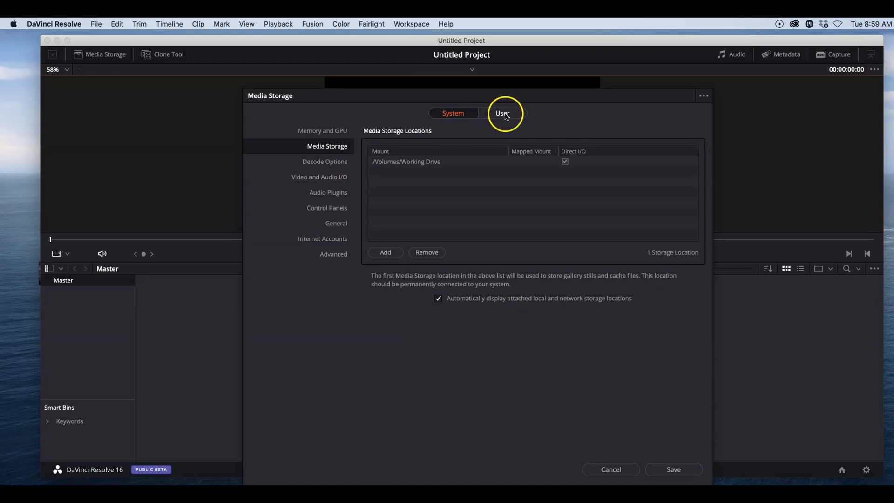
mouse_move(487, 180)
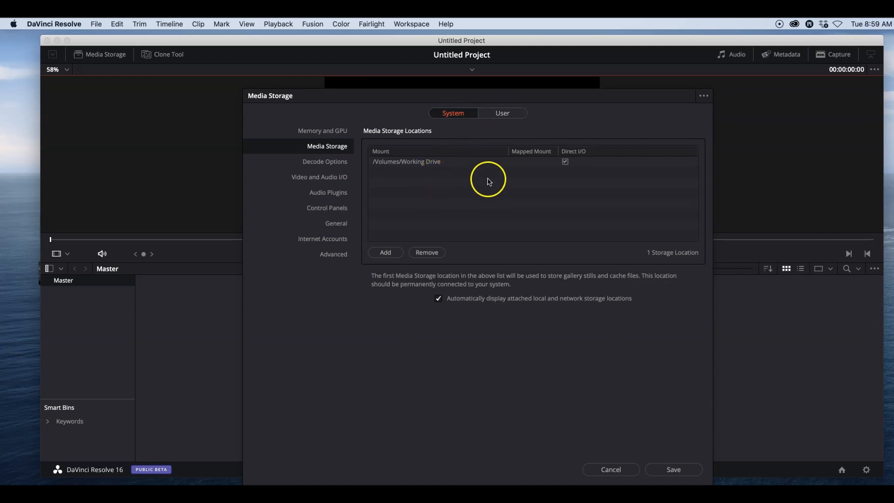
mouse_move(462, 136)
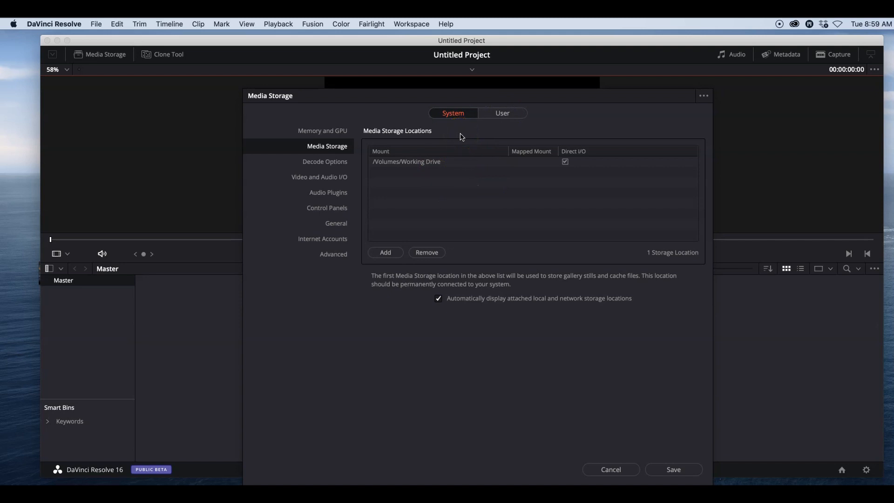
click(673, 470)
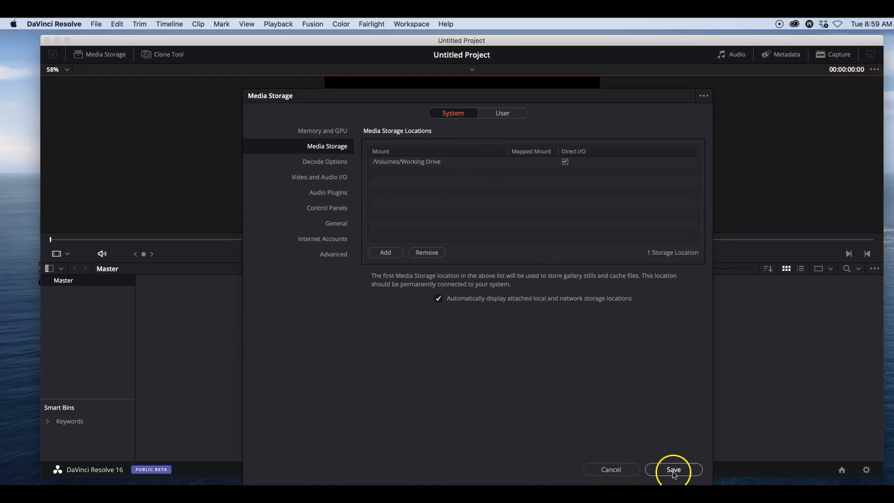
Step: Save the preferences and return to the empty Untitled Project
click(673, 469)
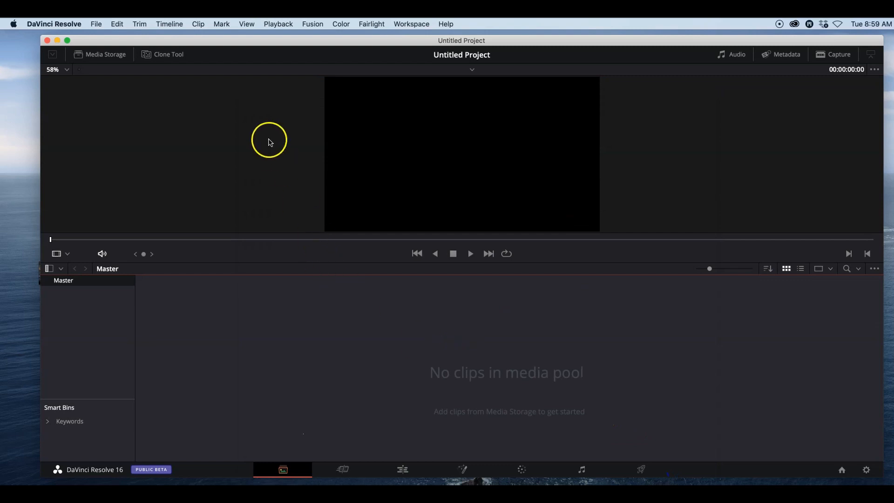
mouse_move(263, 347)
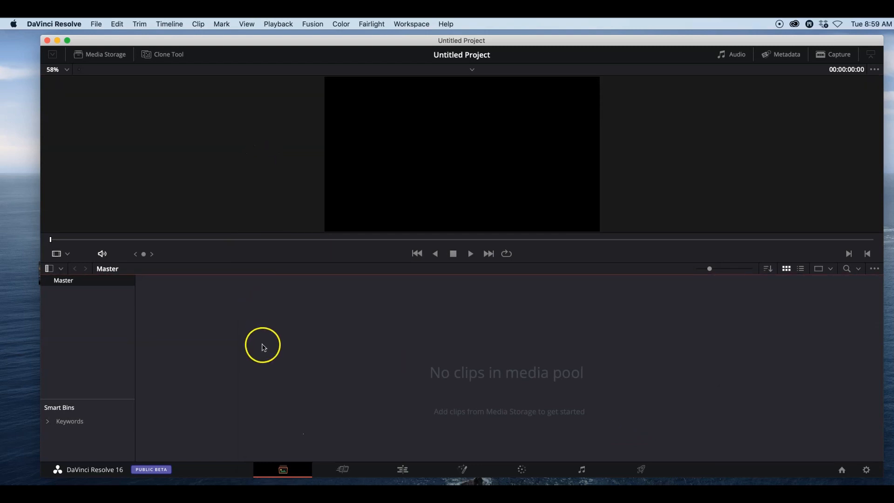
mouse_move(546, 314)
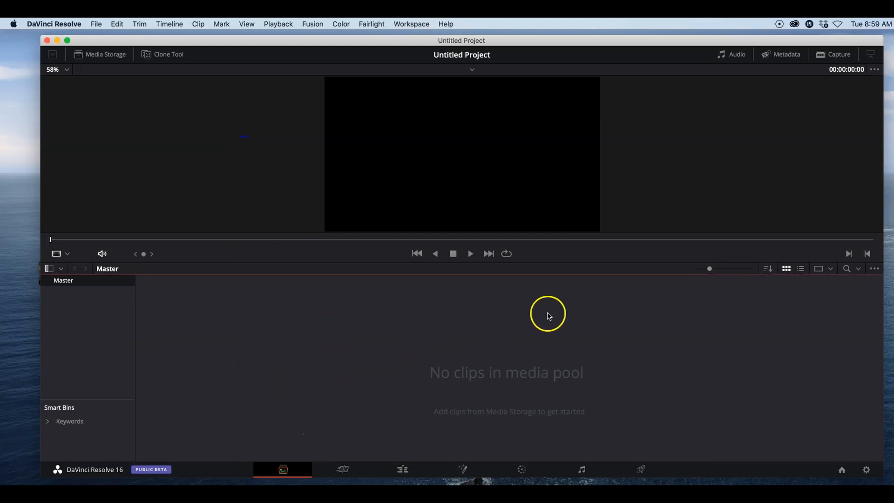
mouse_move(435, 217)
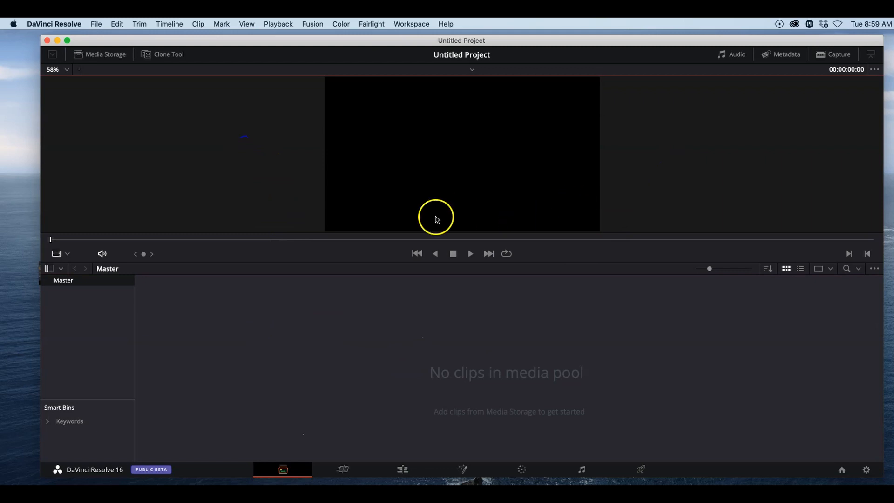
mouse_move(358, 459)
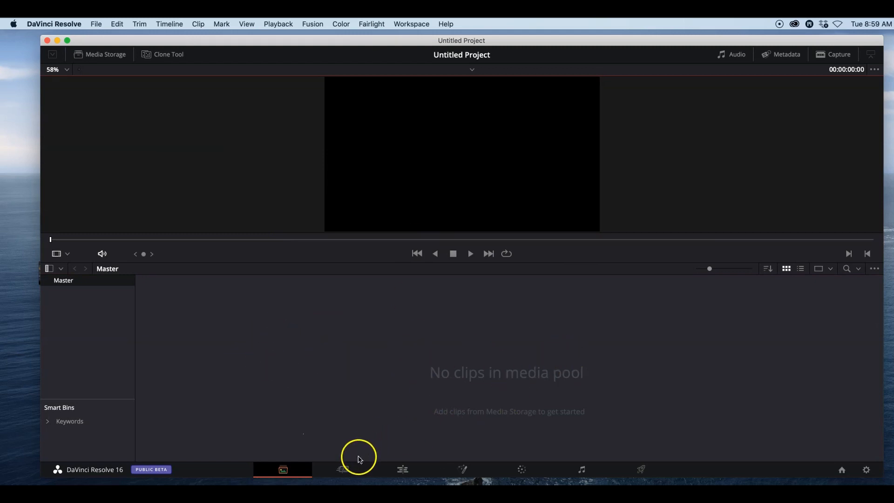
mouse_move(368, 298)
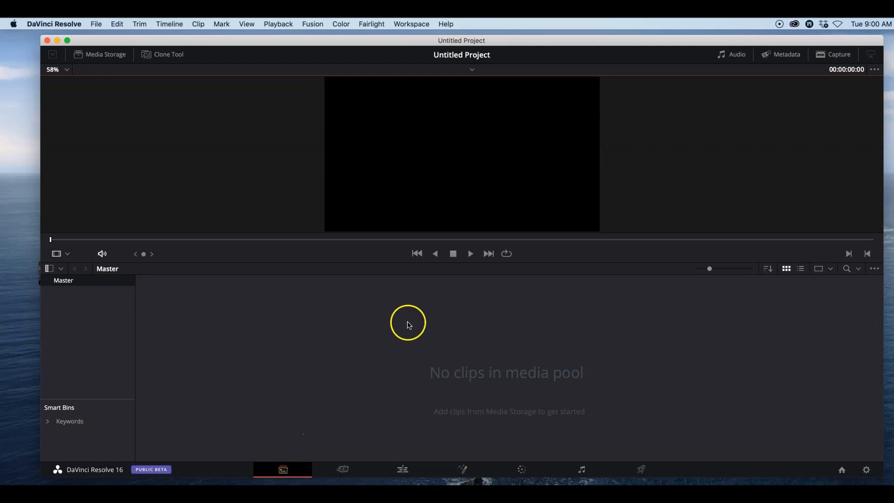
mouse_move(315, 349)
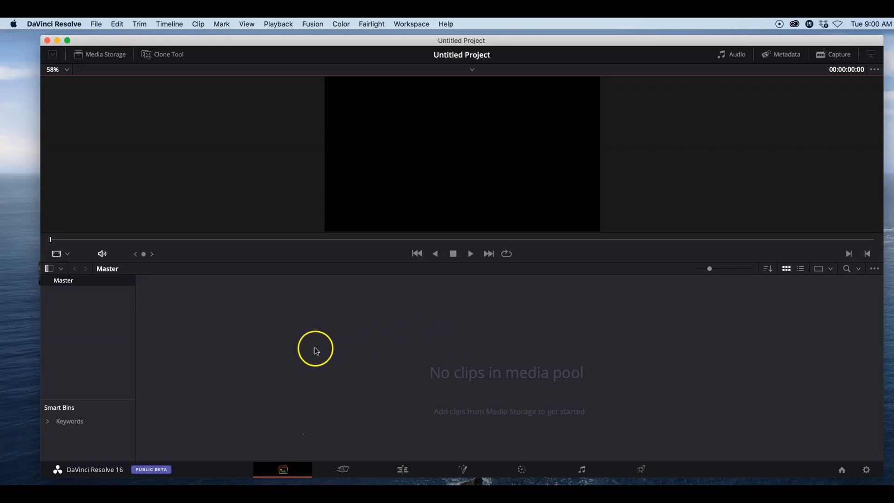
mouse_move(291, 370)
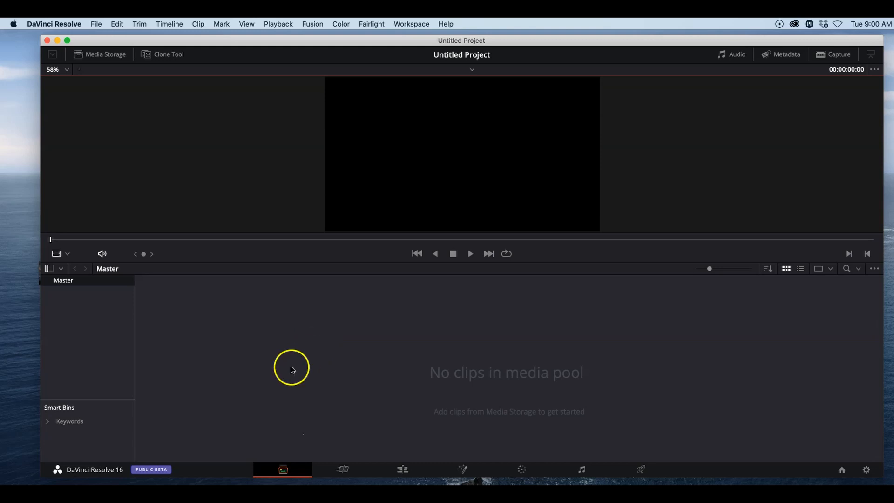